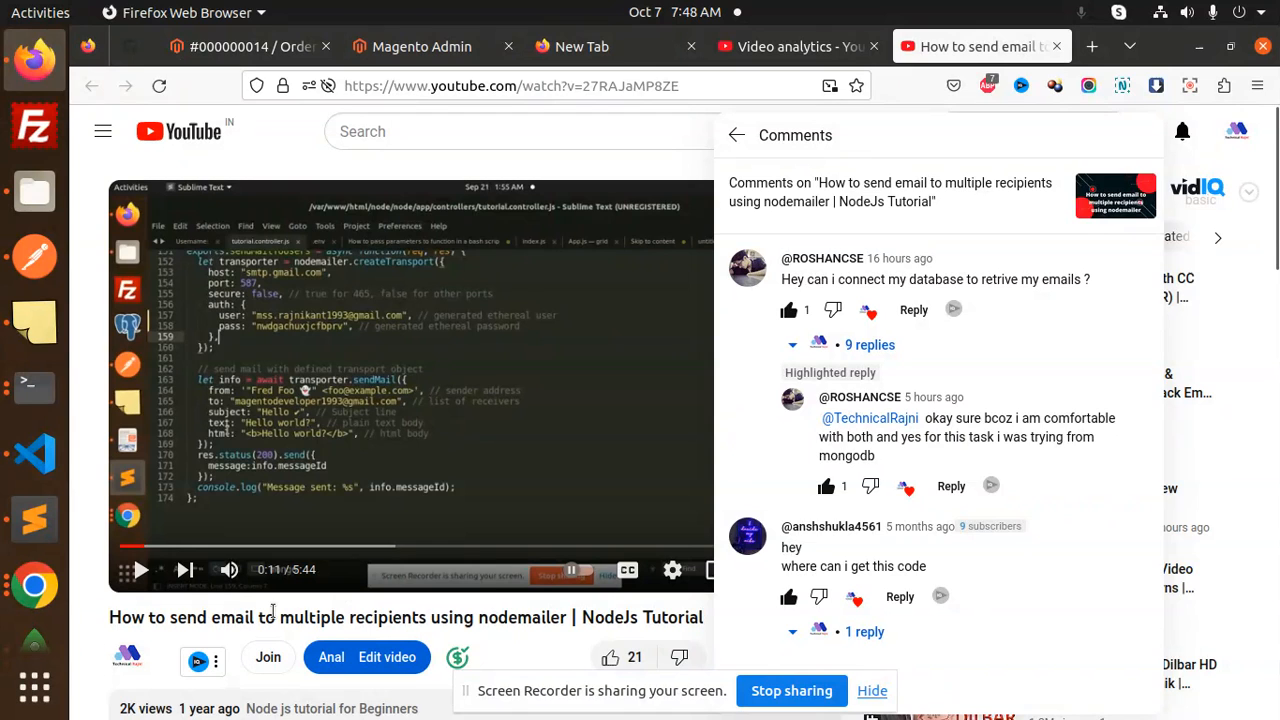
{"action": "mouse_move", "coordinate": [352, 616]}
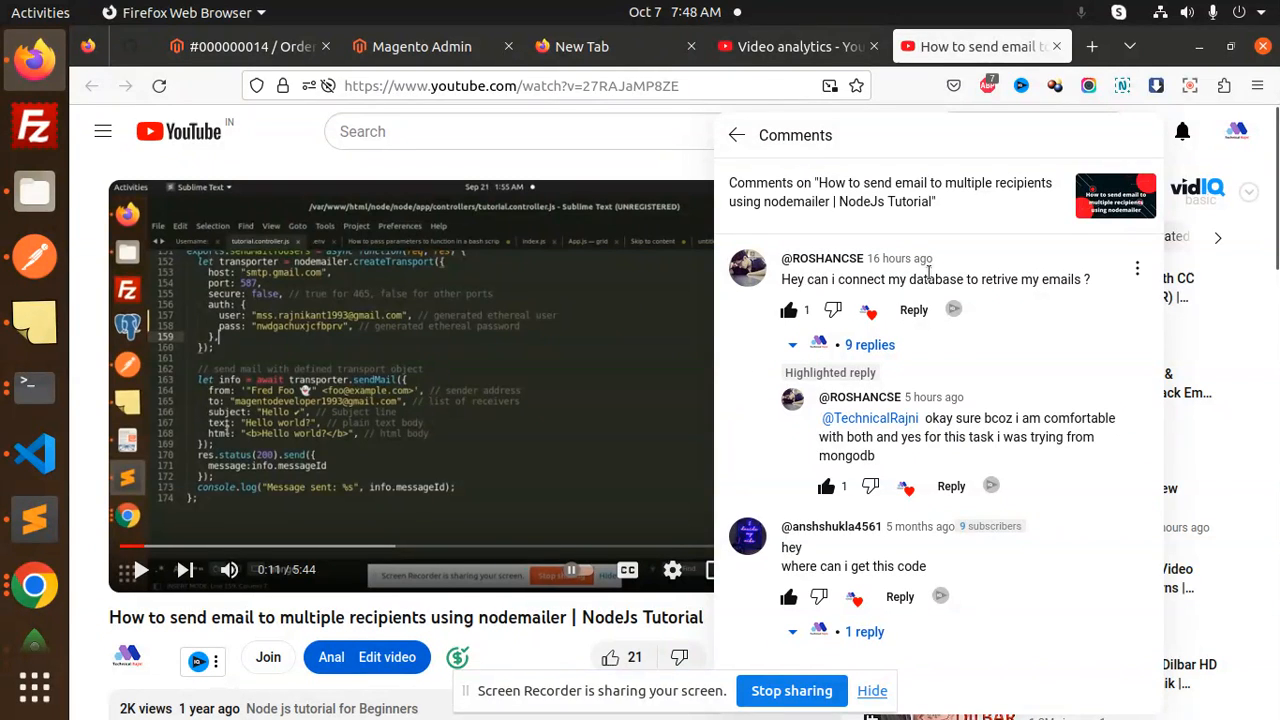
{"action": "mouse_move", "coordinate": [1086, 294]}
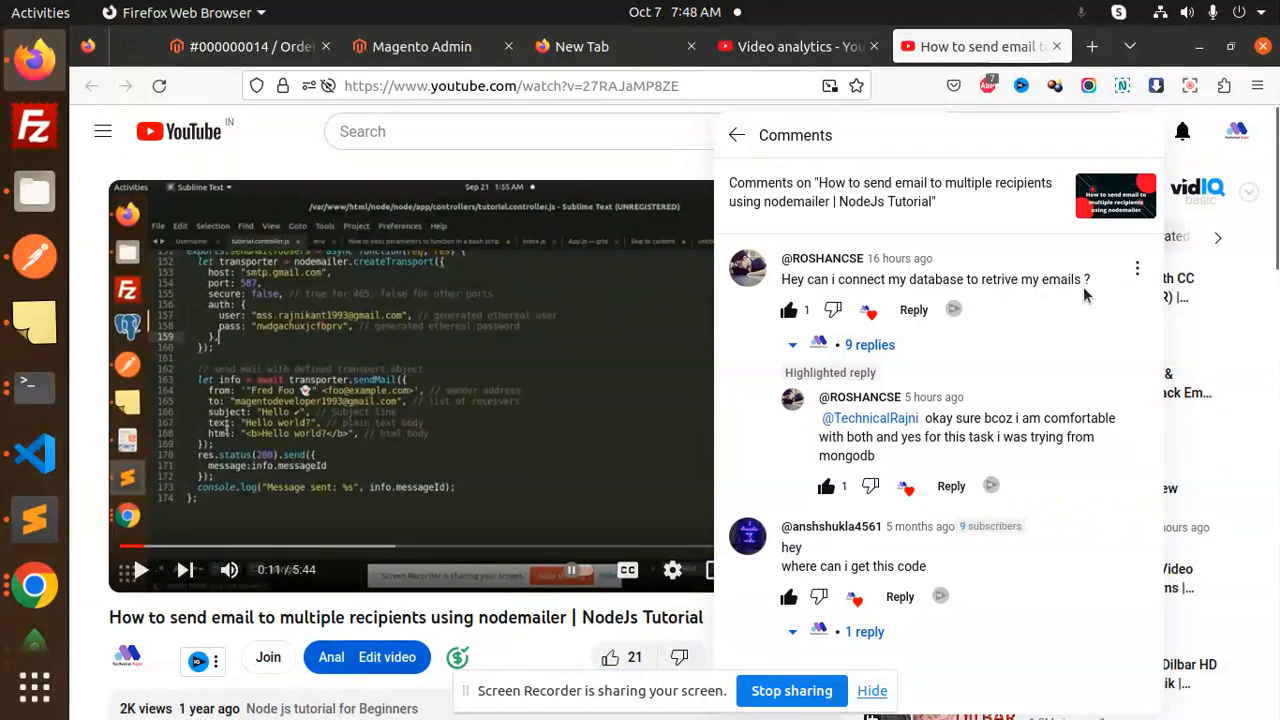
- Show emailModel.js in the editor and point out the emailAddresses used as recipients
{"action": "left_click", "coordinate": [20, 450]}
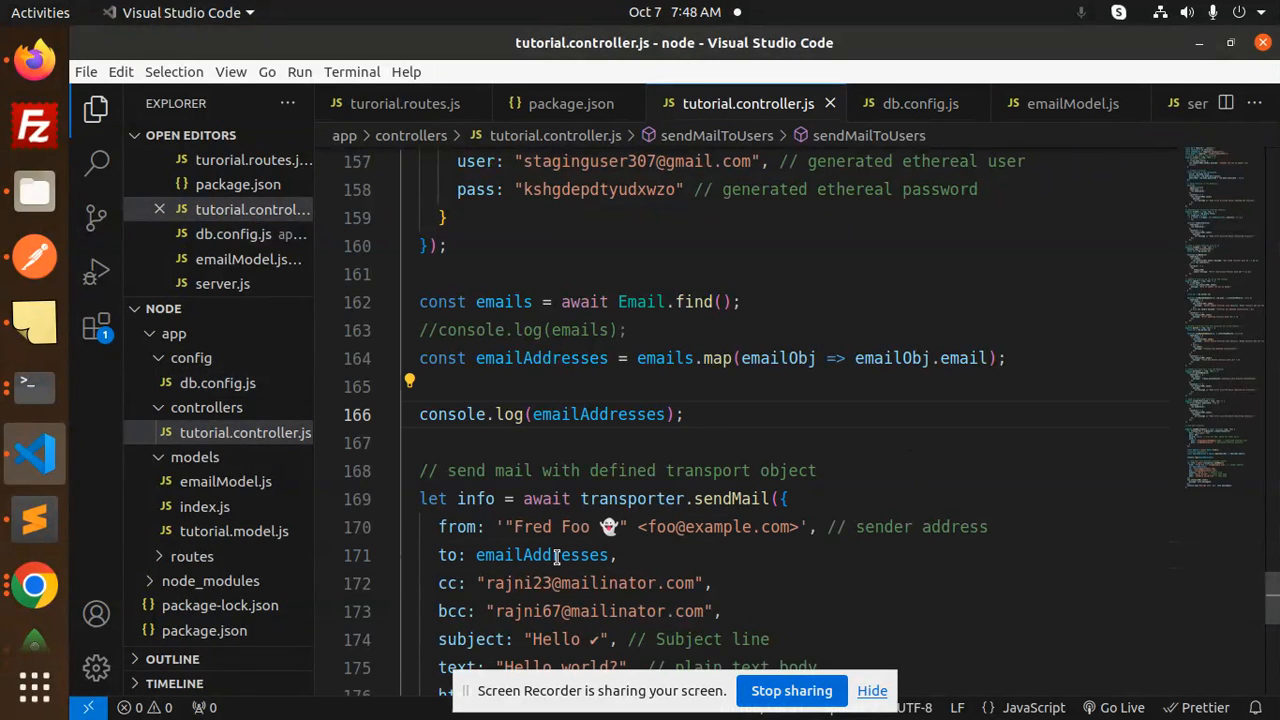
{"action": "left_click", "coordinate": [540, 556]}
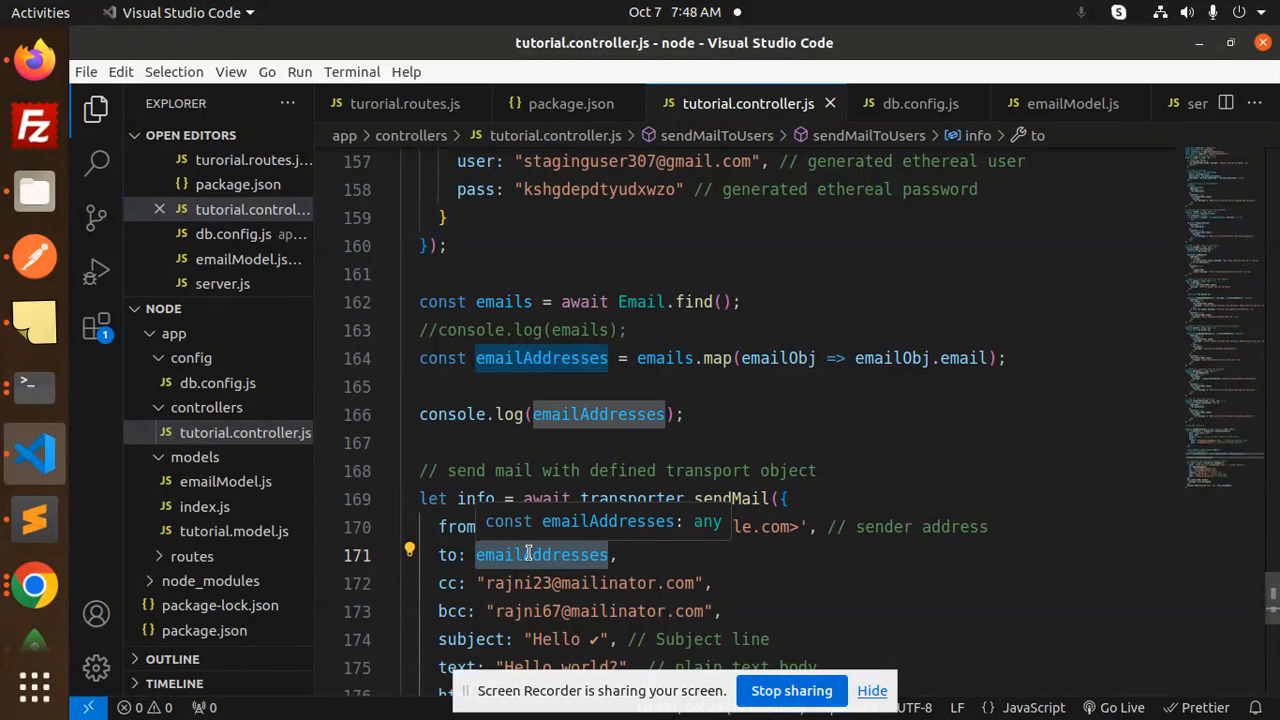
{"action": "mouse_move", "coordinate": [370, 414]}
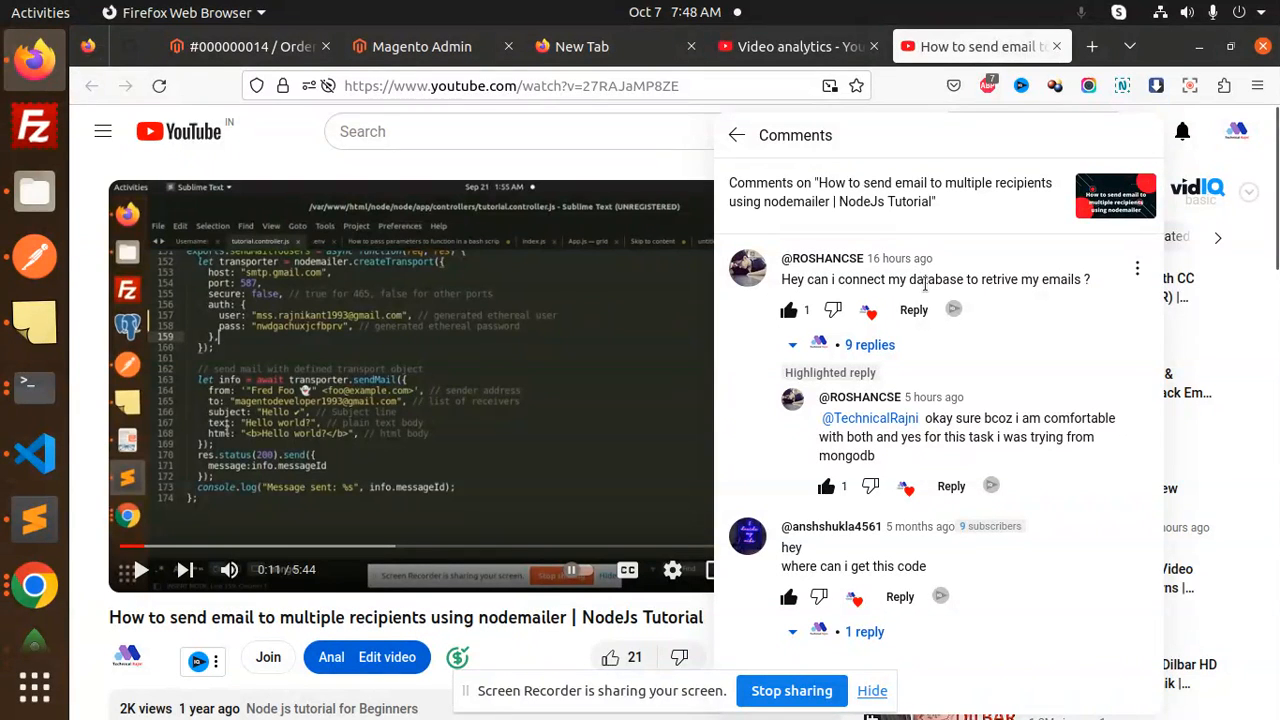
{"action": "mouse_move", "coordinate": [970, 284]}
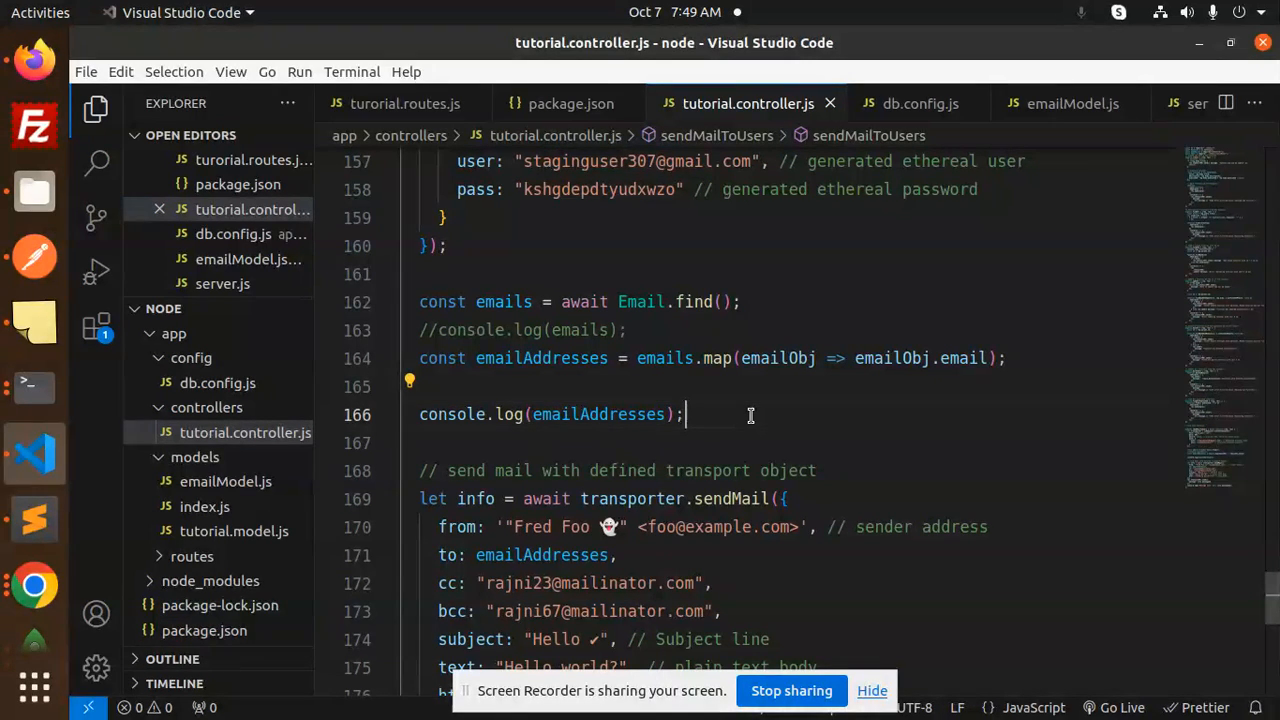
{"action": "mouse_move", "coordinate": [210, 494]}
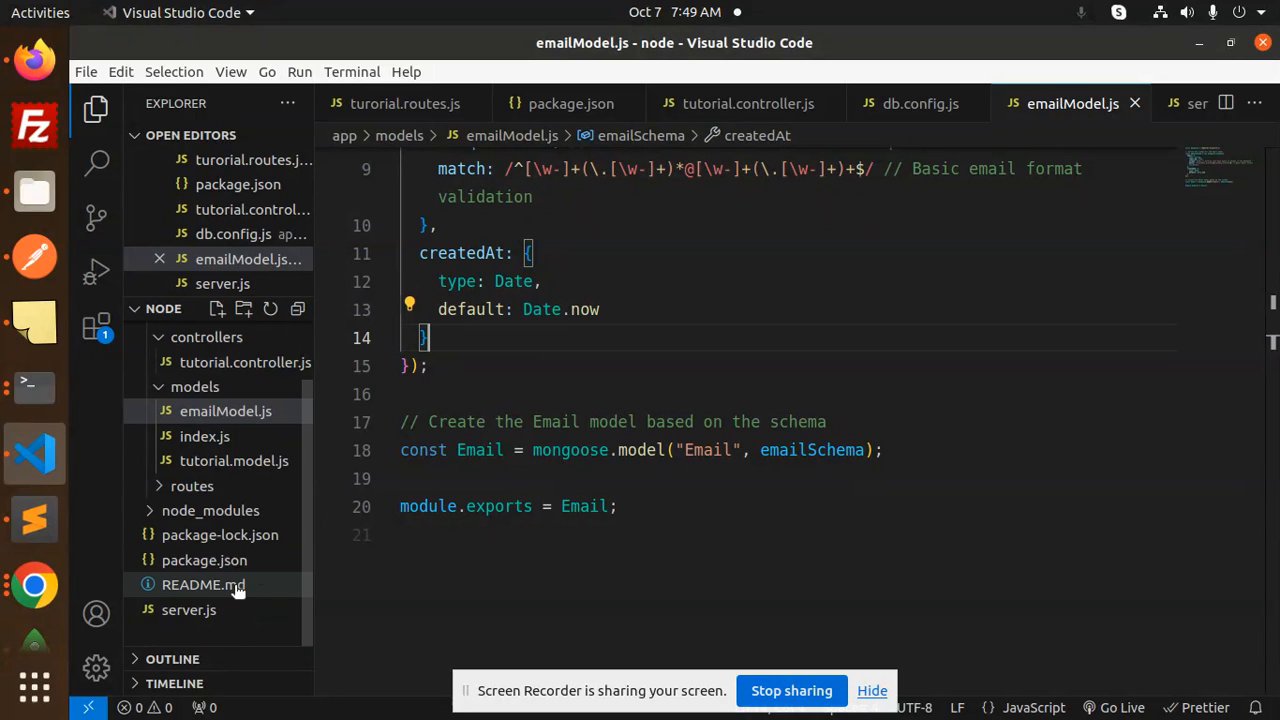
- Save server.js and highlight its create-email comment and error-saving message
{"action": "left_click", "coordinate": [188, 610]}
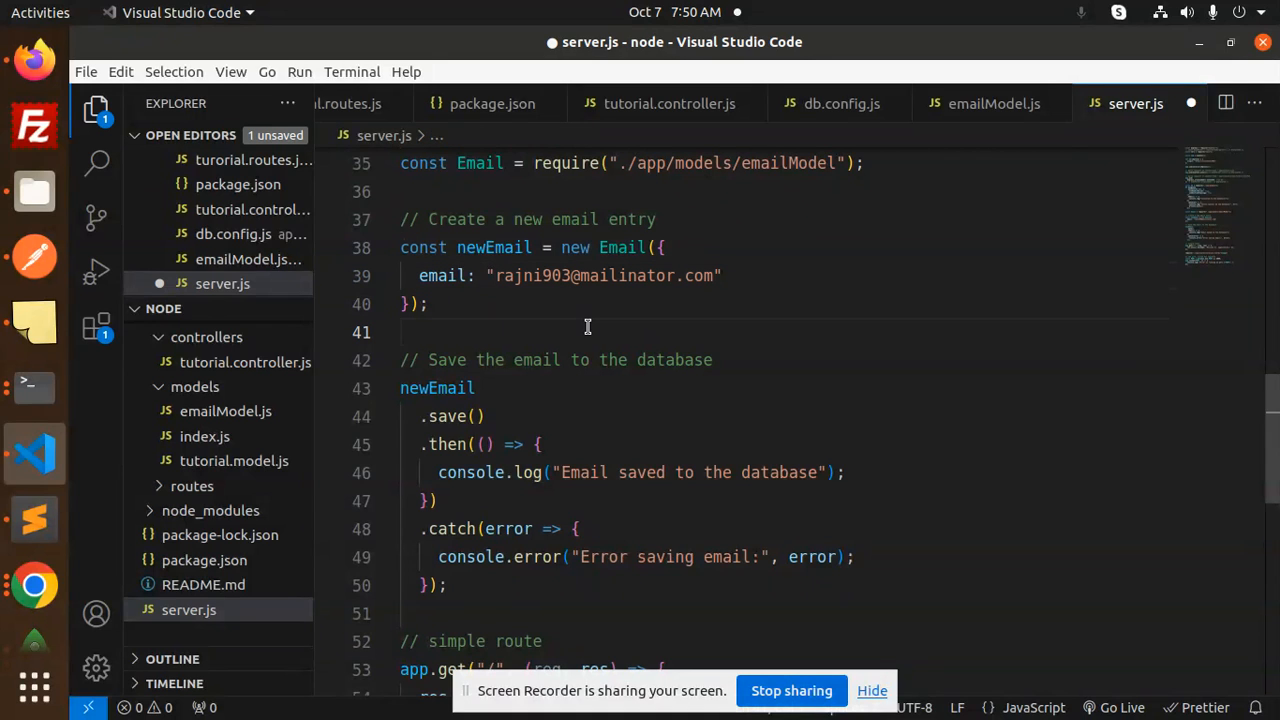
{"action": "key", "text": "Ctrl+s"}
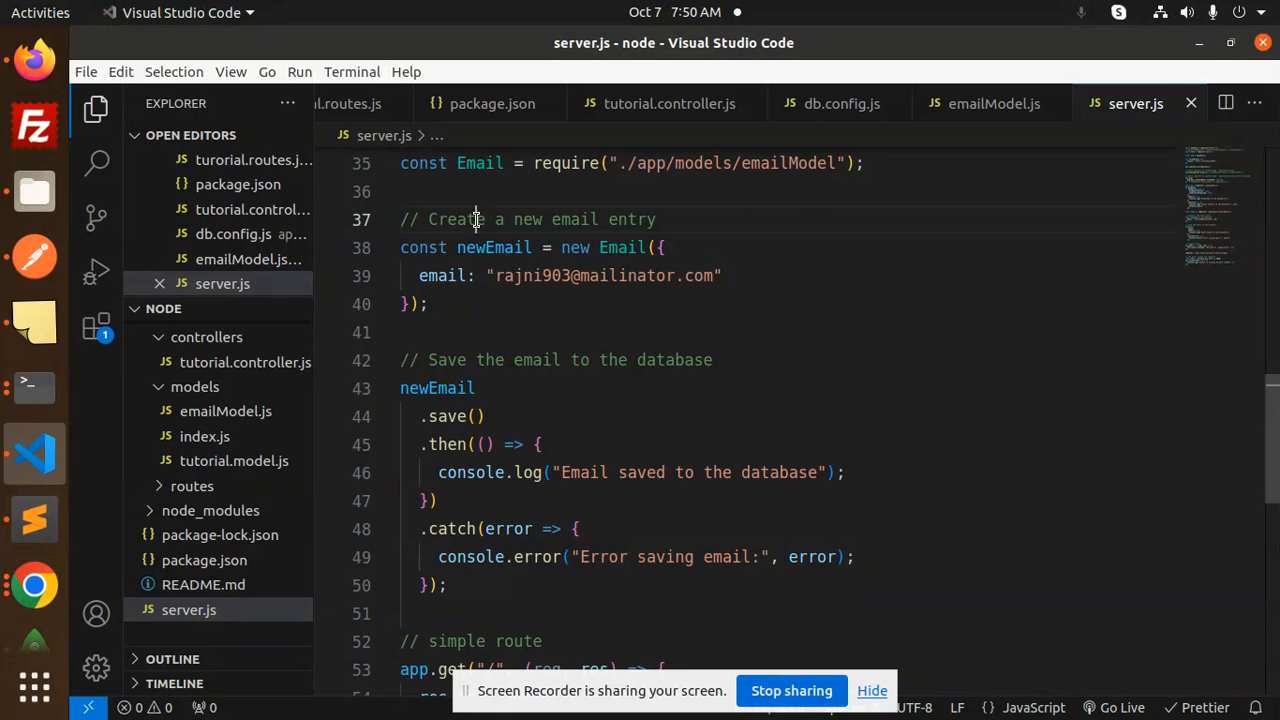
{"action": "double_click", "coordinate": [576, 218]}
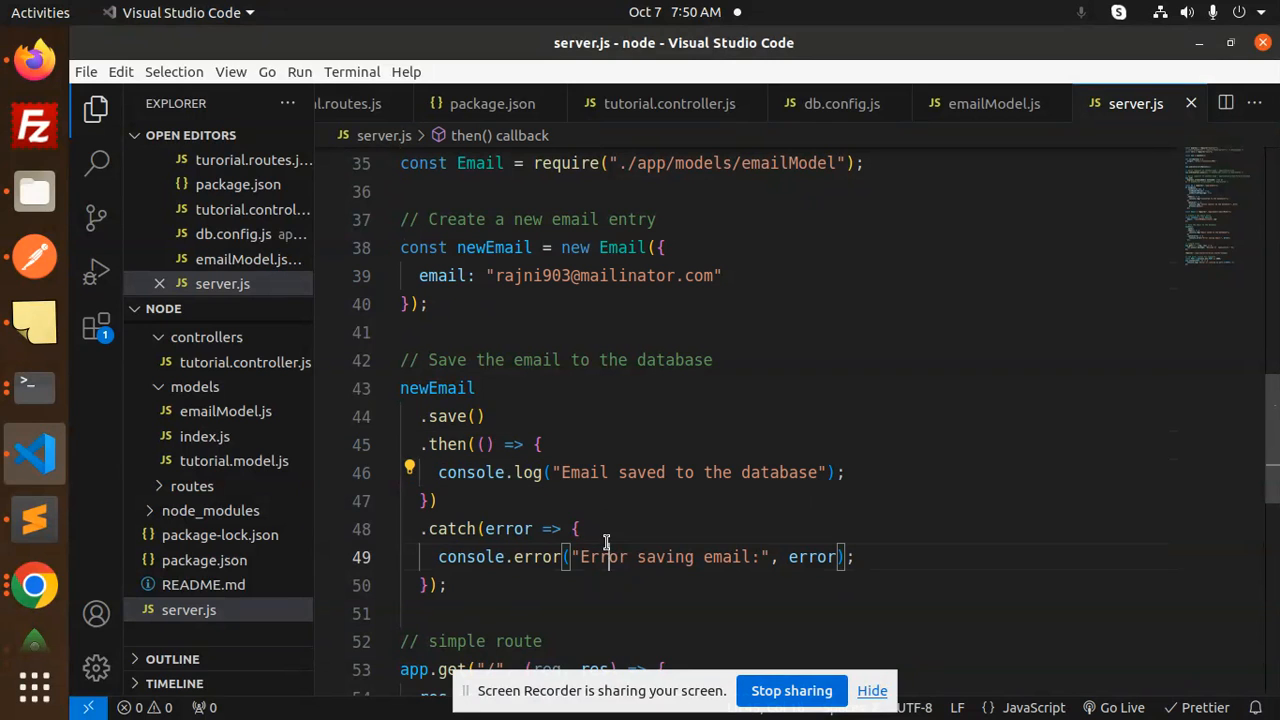
{"action": "double_click", "coordinate": [664, 556]}
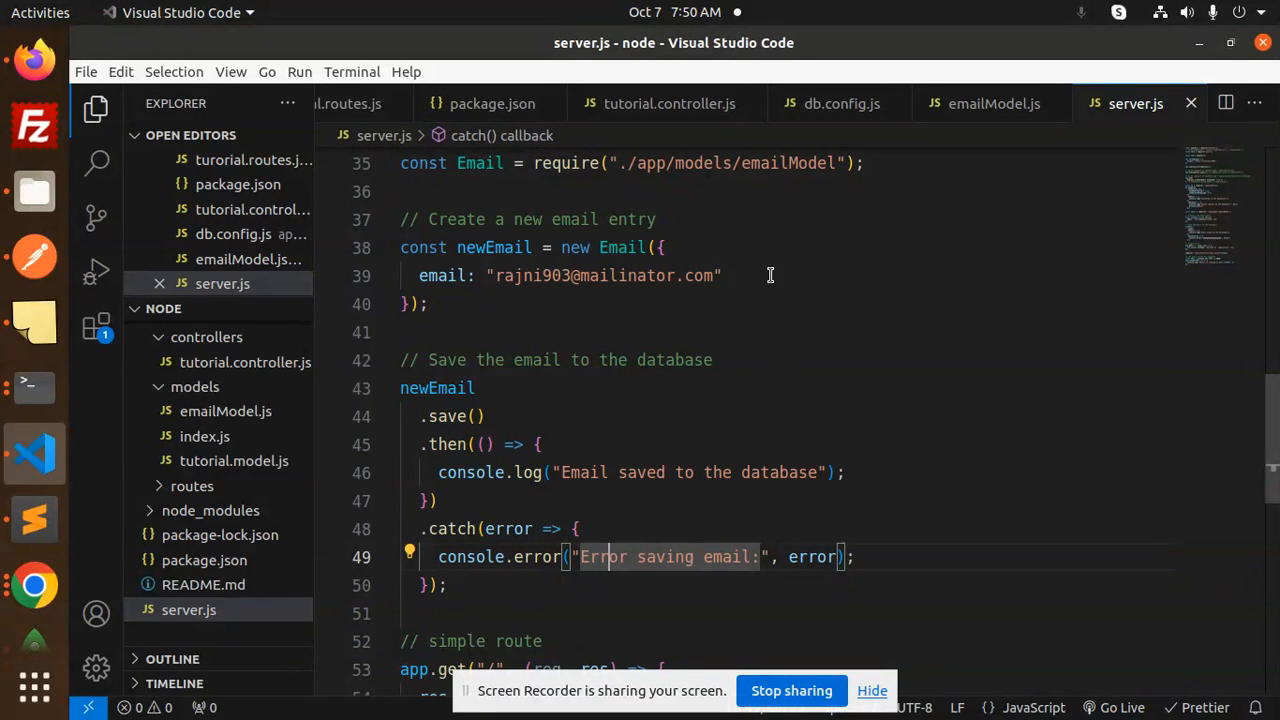
- Return to tutorial.controller.js where fetched emails map into the recipient list
{"action": "left_click", "coordinate": [668, 104]}
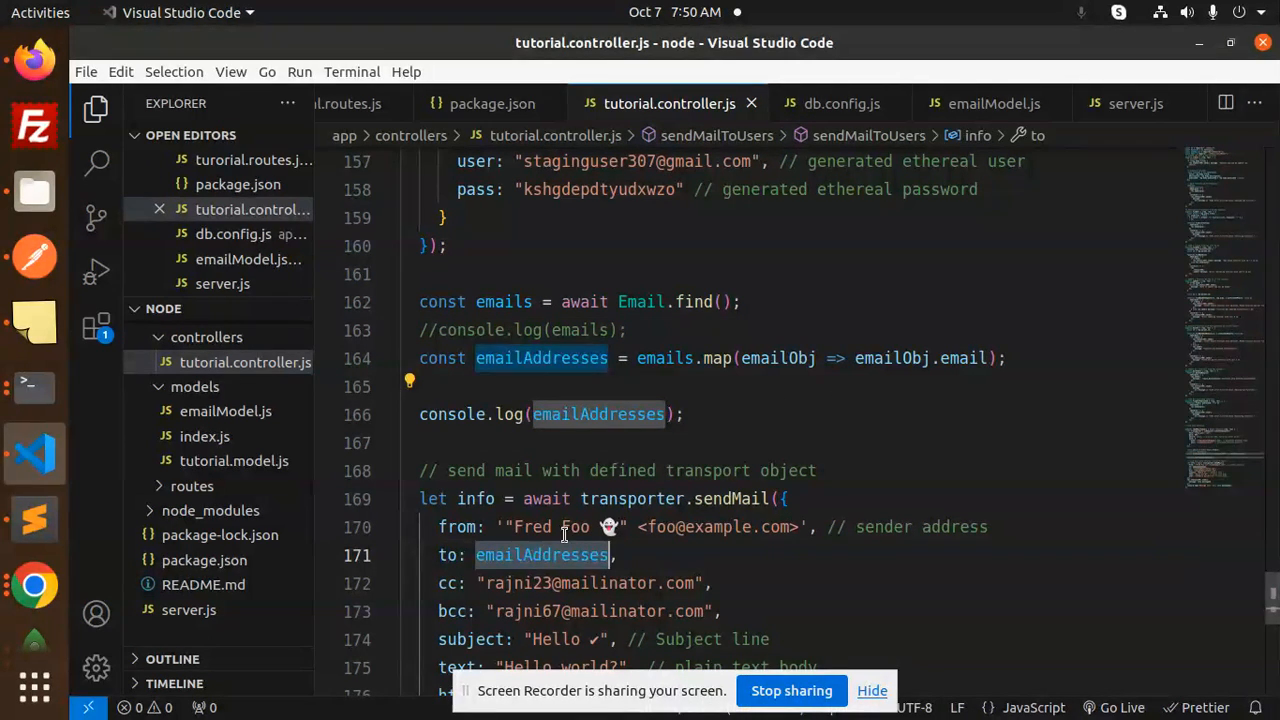
{"action": "left_click", "coordinate": [782, 414]}
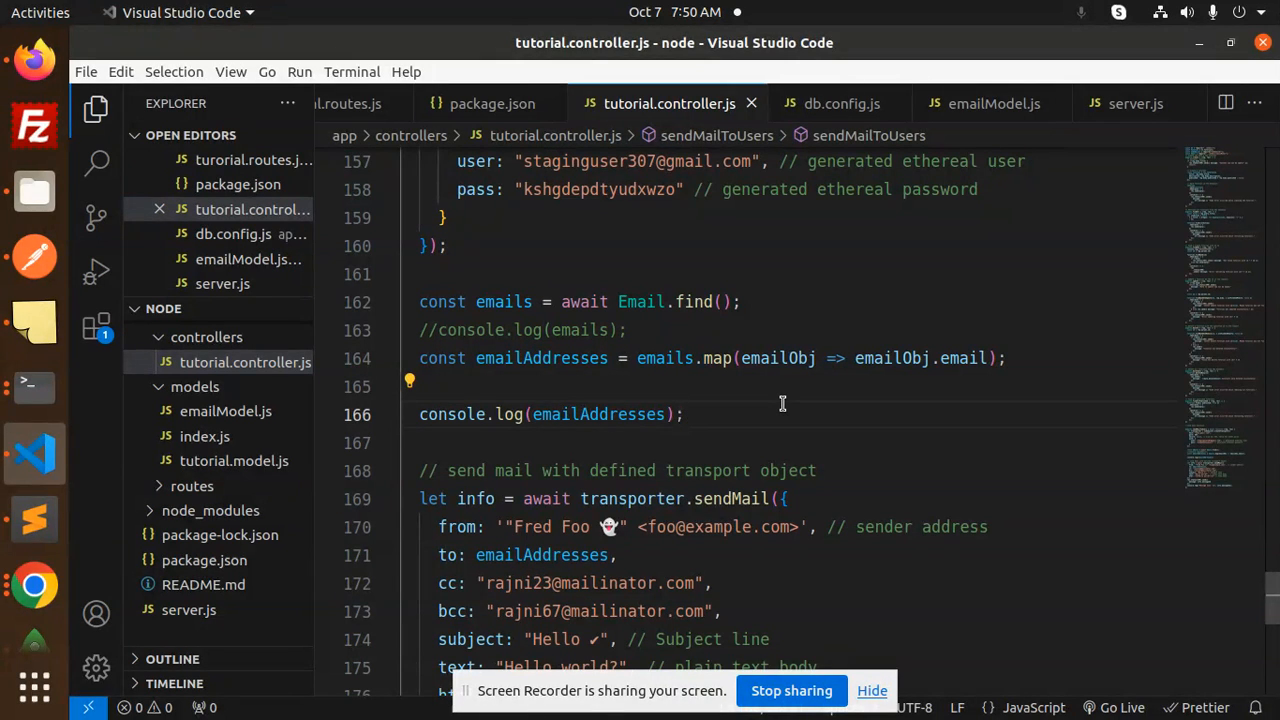
{"action": "mouse_move", "coordinate": [34, 386]}
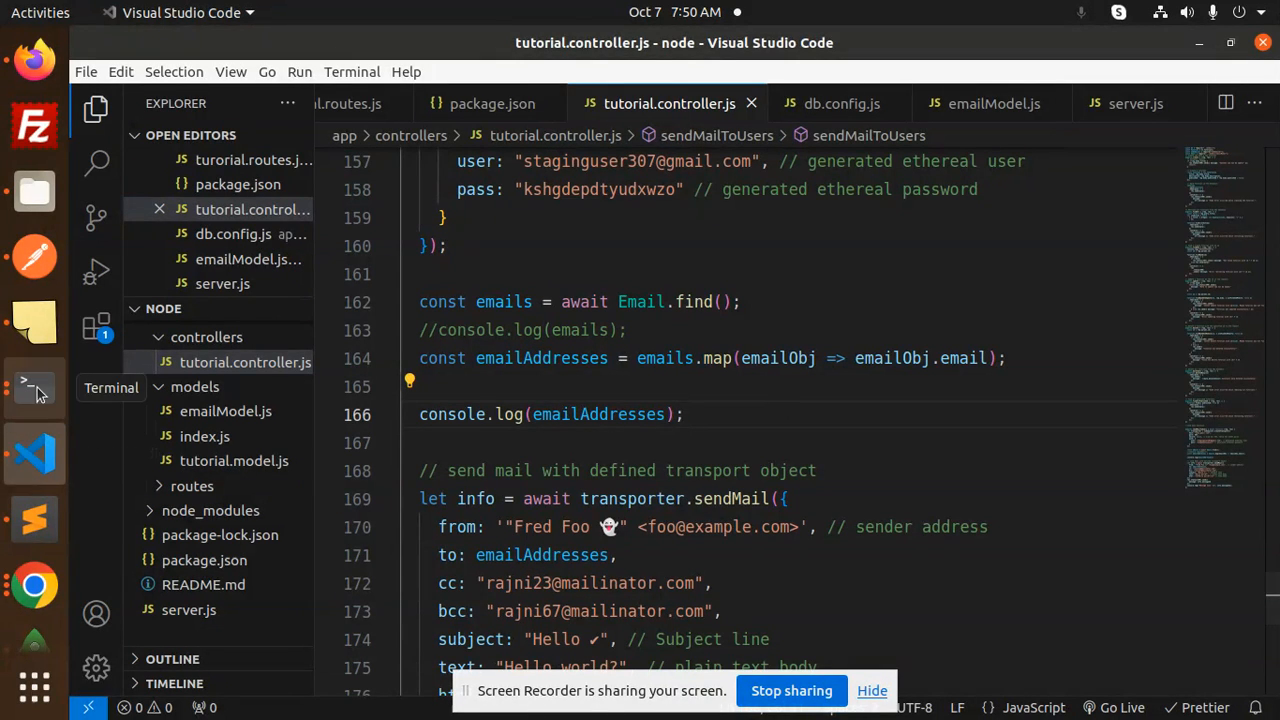
- Stop the running Node server in Terminal with Ctrl+C before rerunning server.js
{"action": "left_click", "coordinate": [34, 386]}
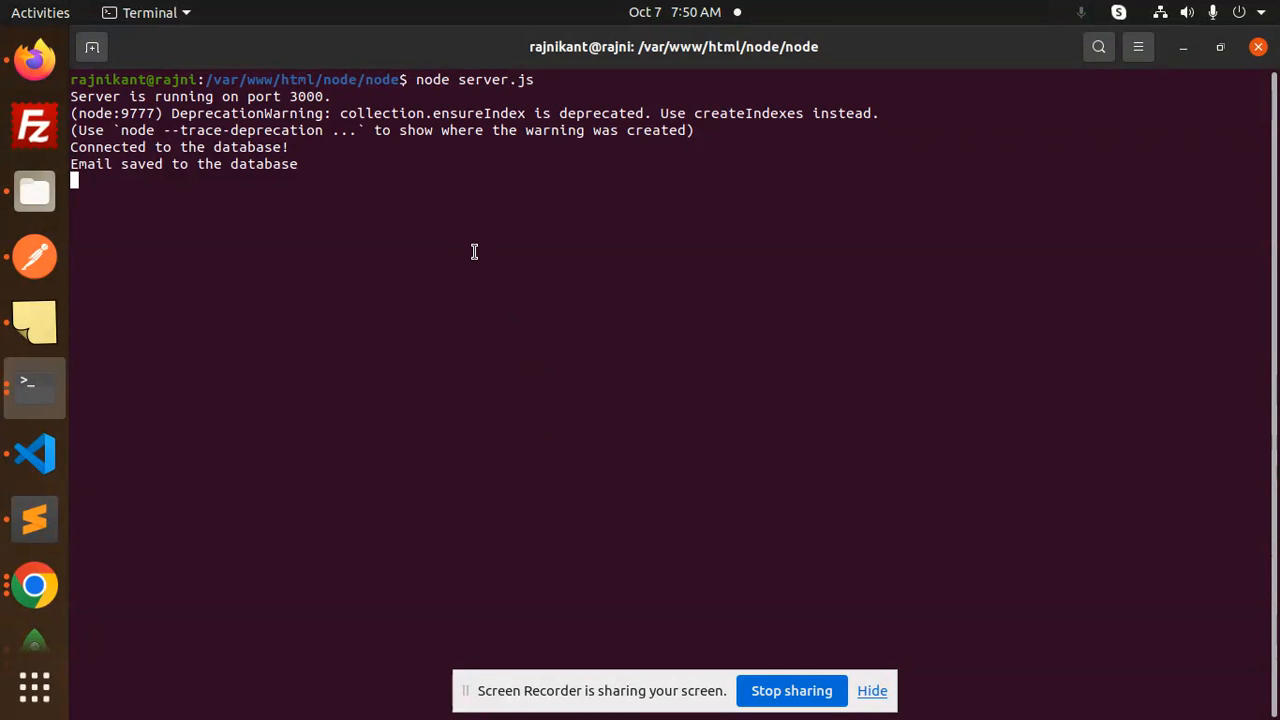
{"action": "key", "text": "ctrl+c"}
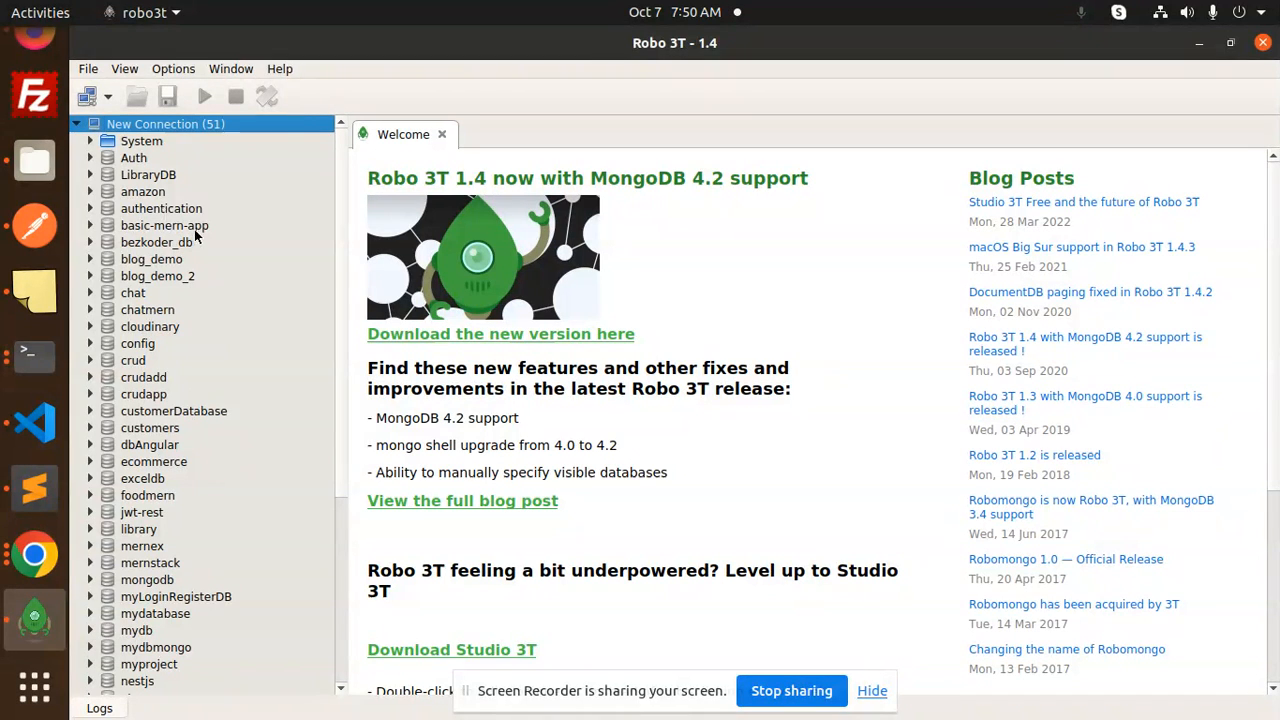
- Refresh Robo 3T's databases and expand the single document in emails_db's emails collection
{"action": "scroll", "scroll_direction": "down", "scroll_amount": 3}
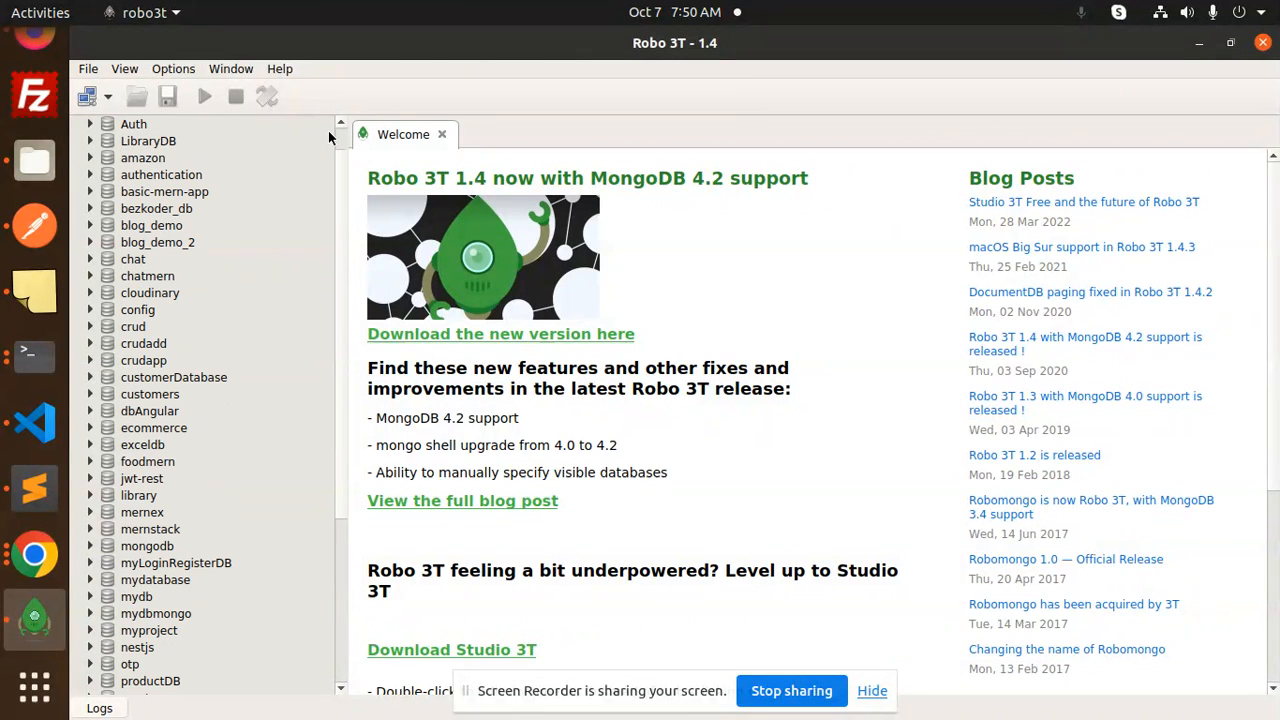
{"action": "right_click", "coordinate": [150, 124]}
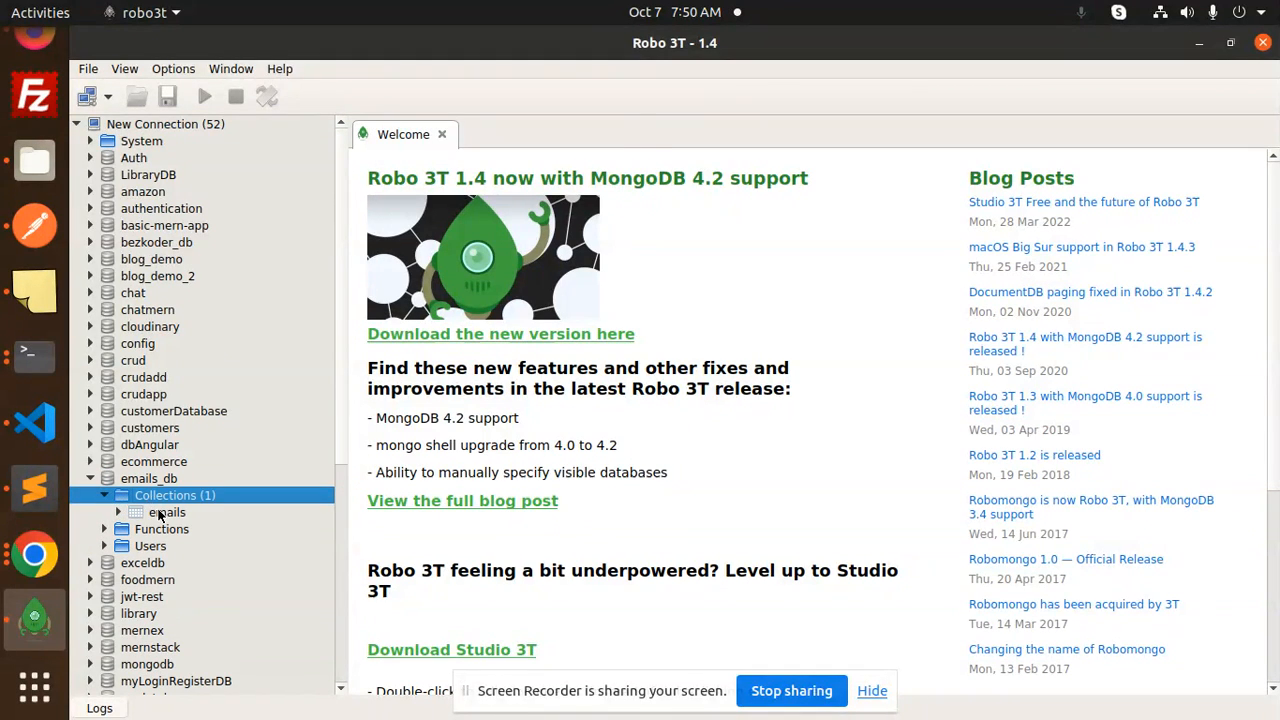
{"action": "double_click", "coordinate": [166, 512]}
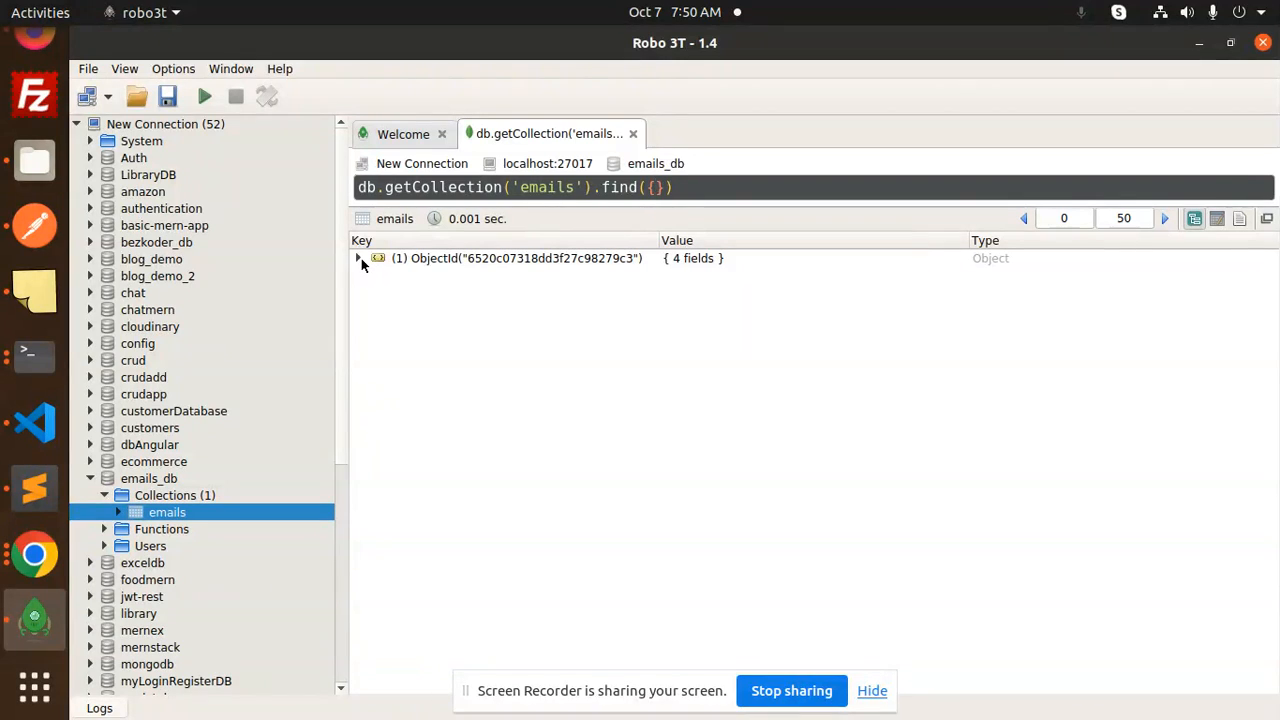
{"action": "left_click", "coordinate": [358, 258]}
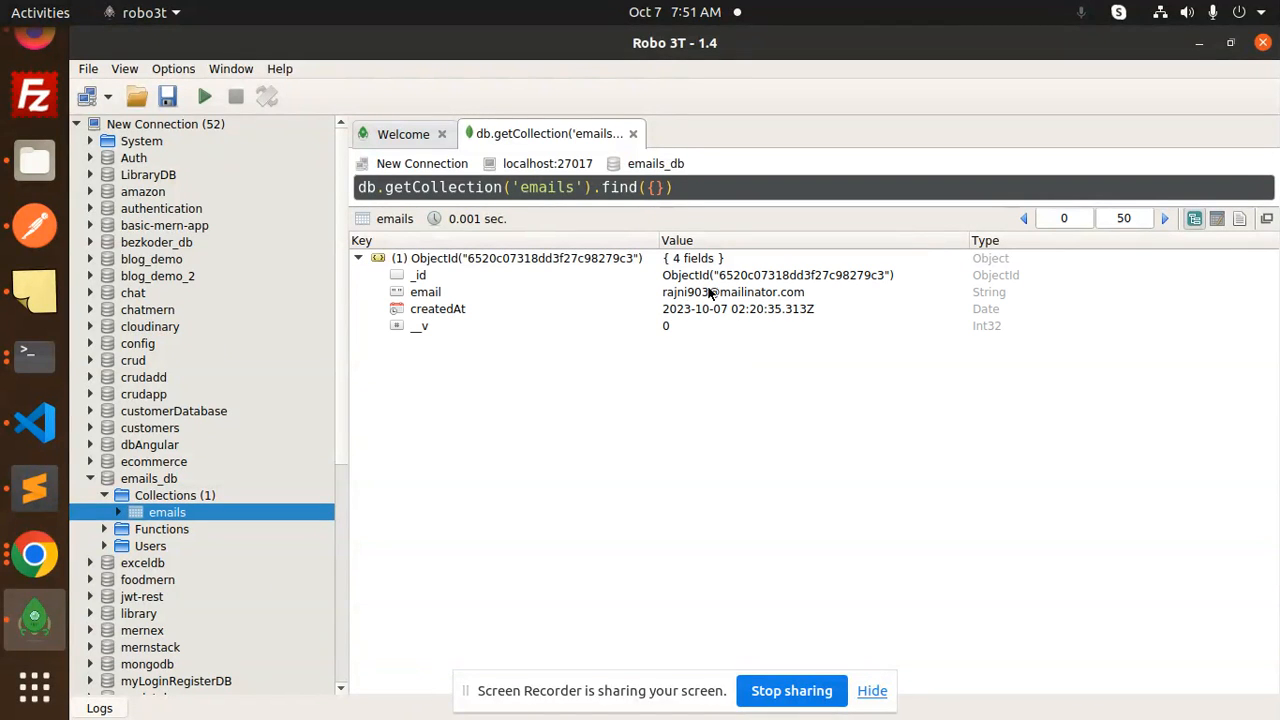
{"action": "left_click", "coordinate": [34, 356]}
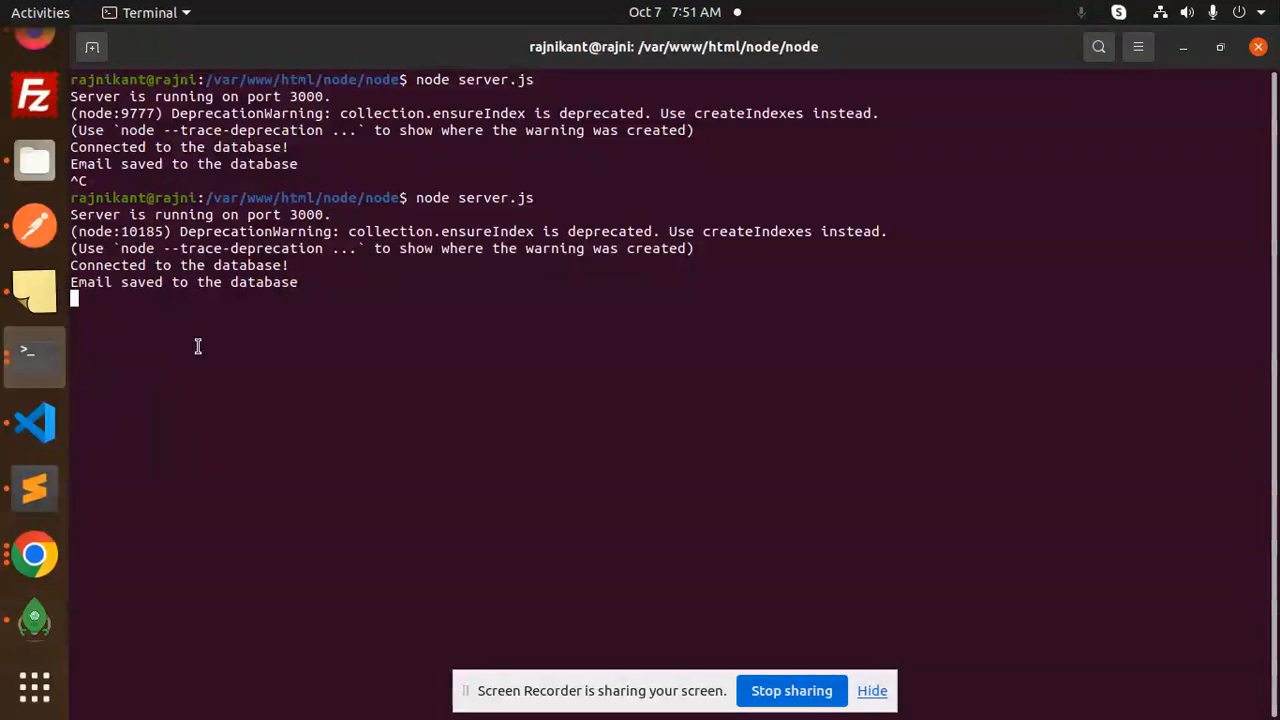
{"action": "mouse_move", "coordinate": [34, 422]}
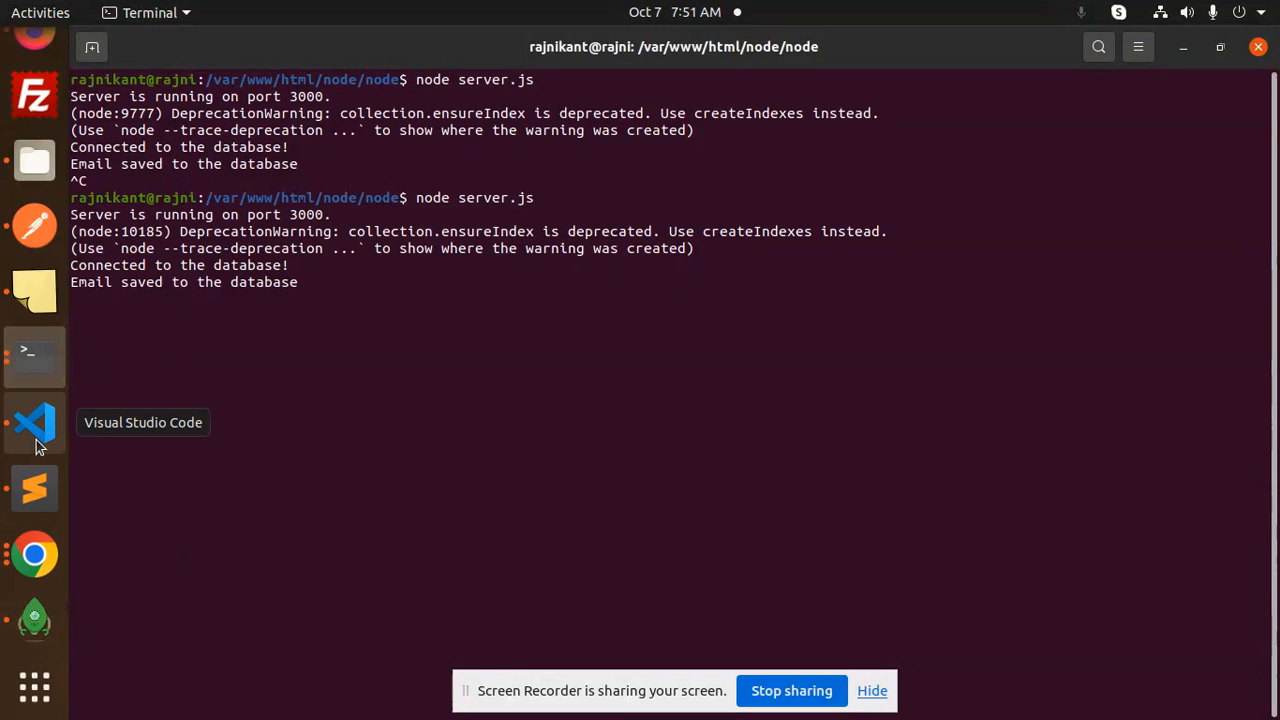
- Check the controller in VS Code, then go back to restart the Node server
{"action": "left_click", "coordinate": [32, 422]}
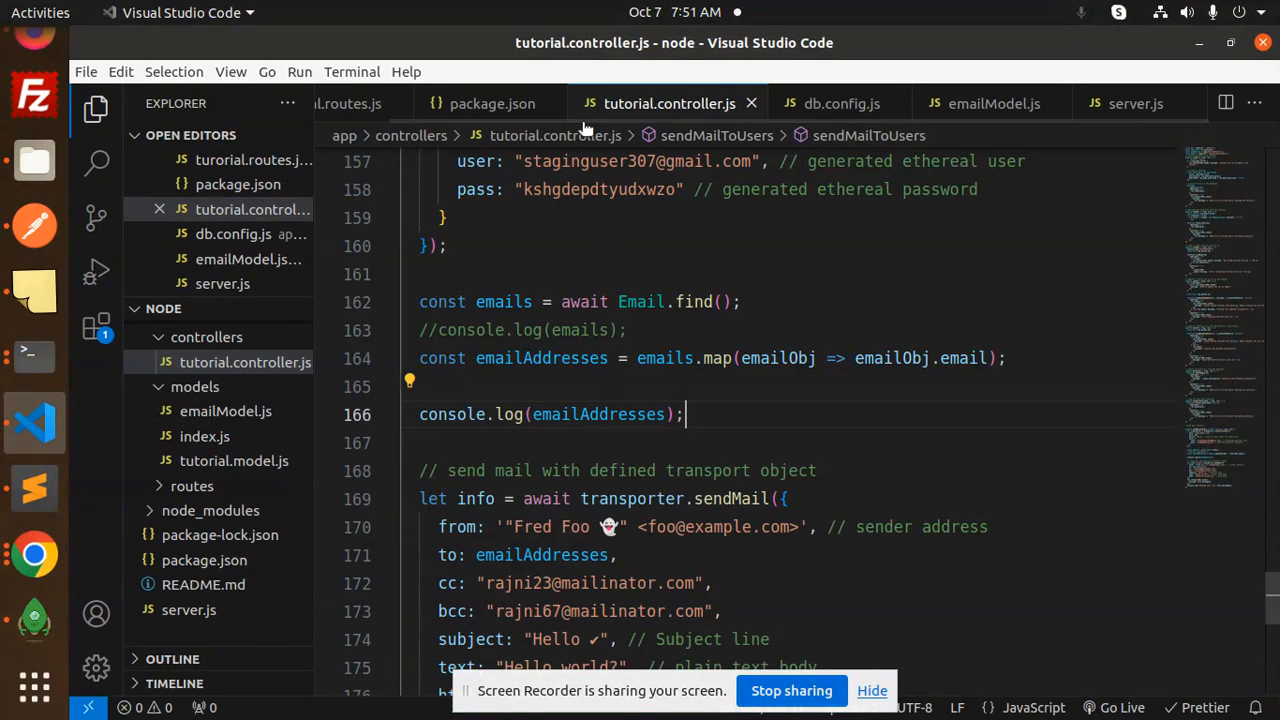
{"action": "left_click", "coordinate": [1142, 104]}
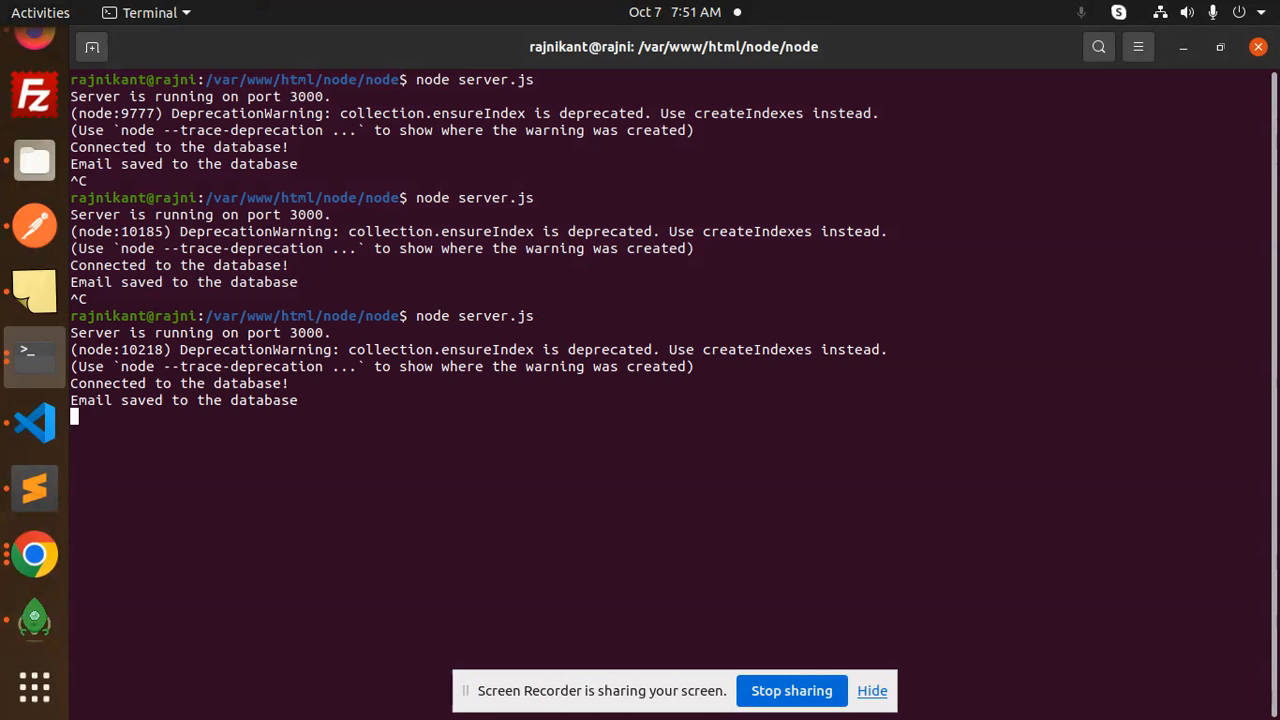
{"action": "mouse_move", "coordinate": [30, 616]}
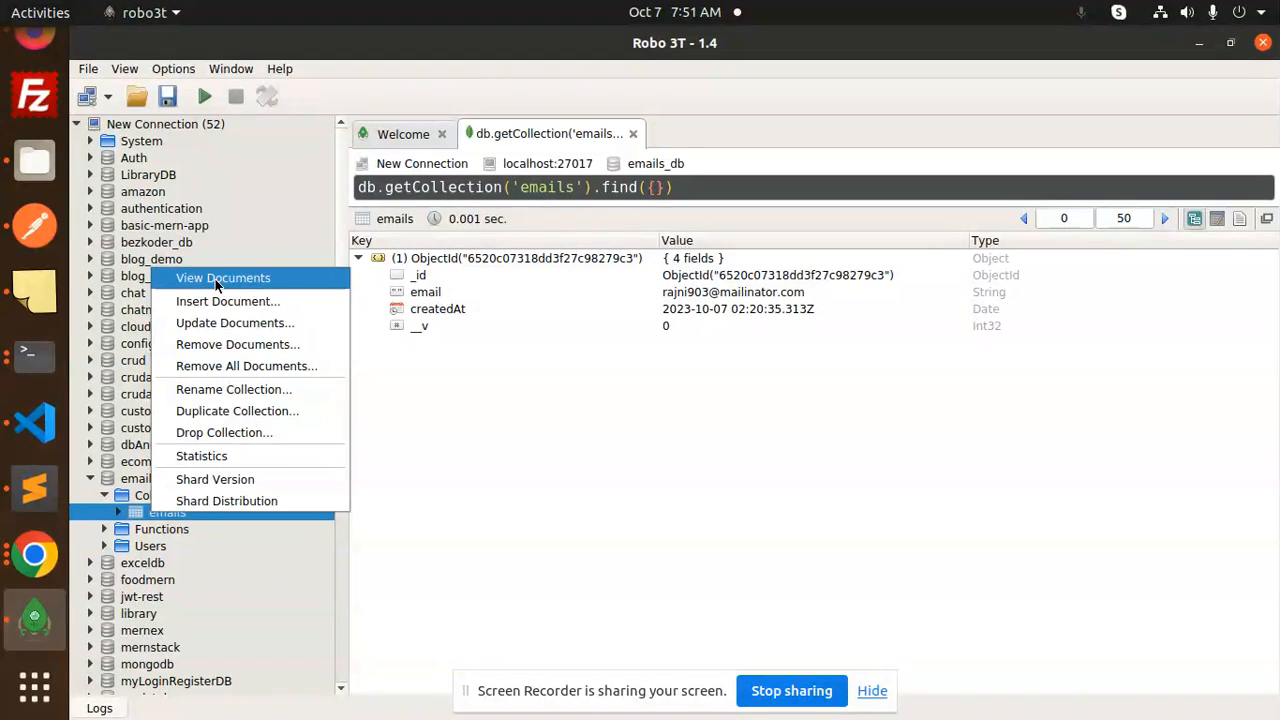
- View the emails collection's two documents, expand the first, then move to Postman
{"action": "left_click", "coordinate": [220, 276]}
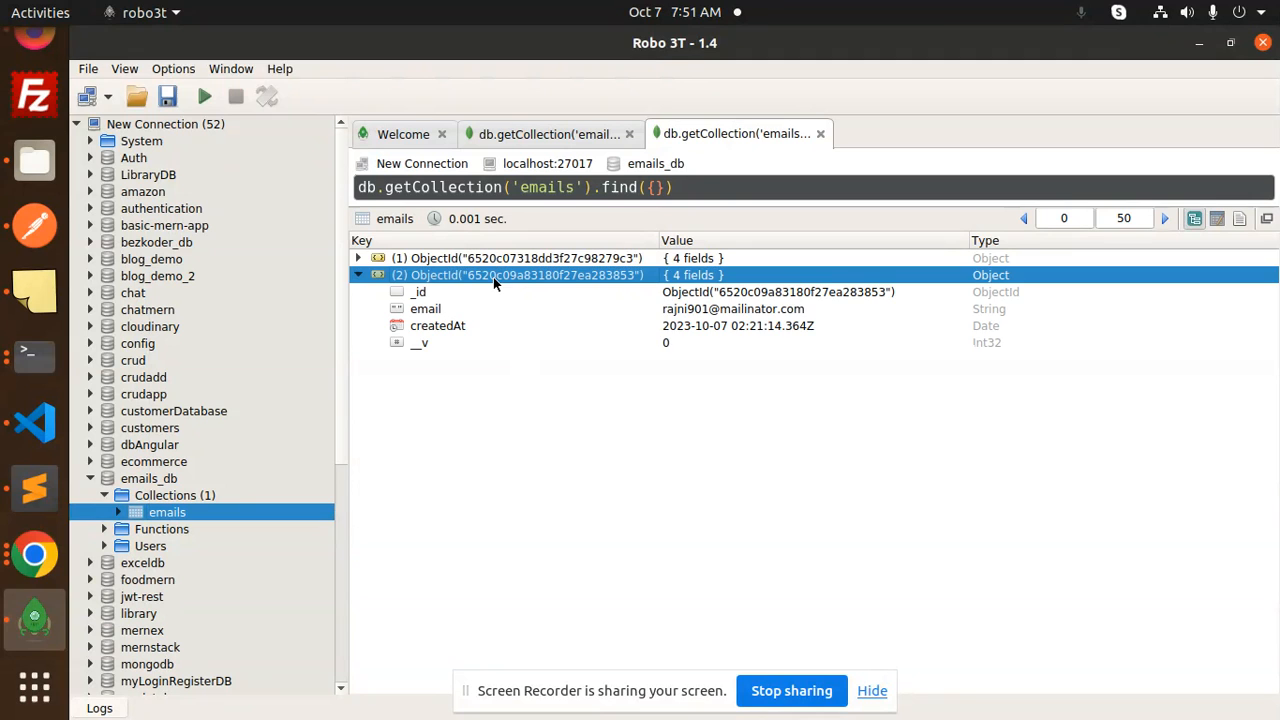
{"action": "left_click", "coordinate": [358, 258]}
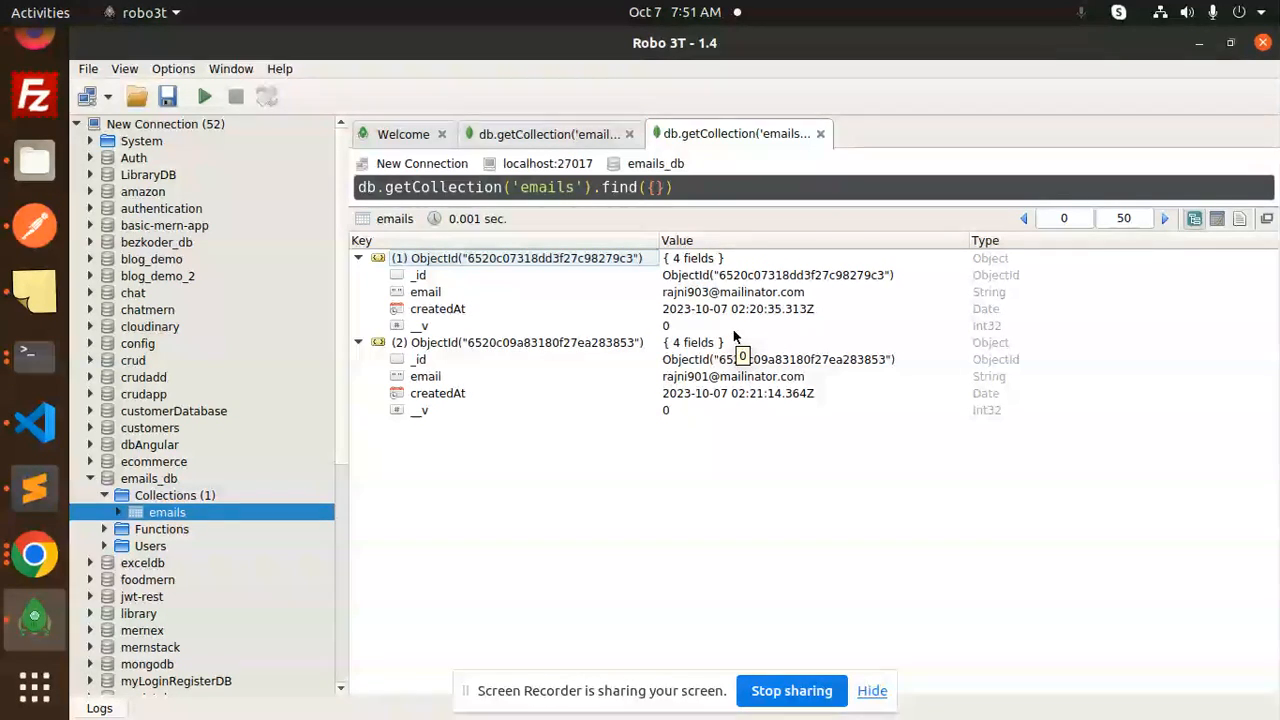
{"action": "mouse_move", "coordinate": [34, 356]}
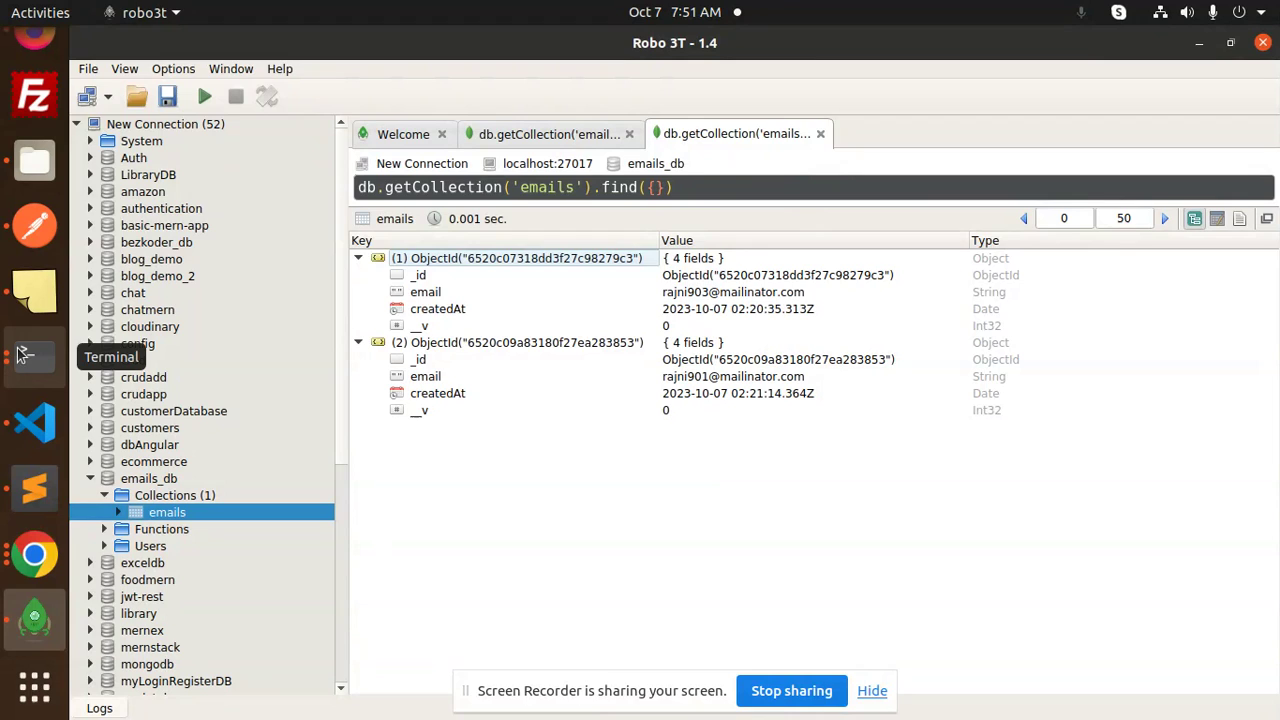
{"action": "left_click", "coordinate": [34, 356]}
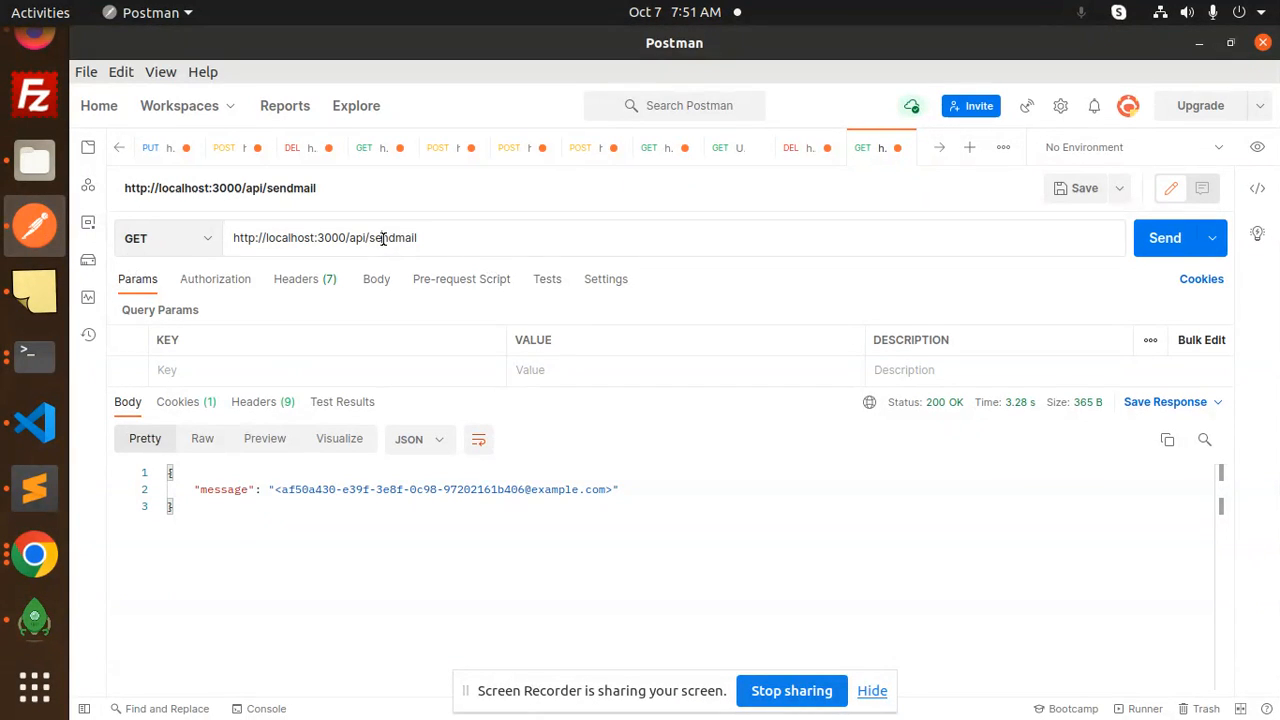
{"action": "left_click", "coordinate": [1166, 238]}
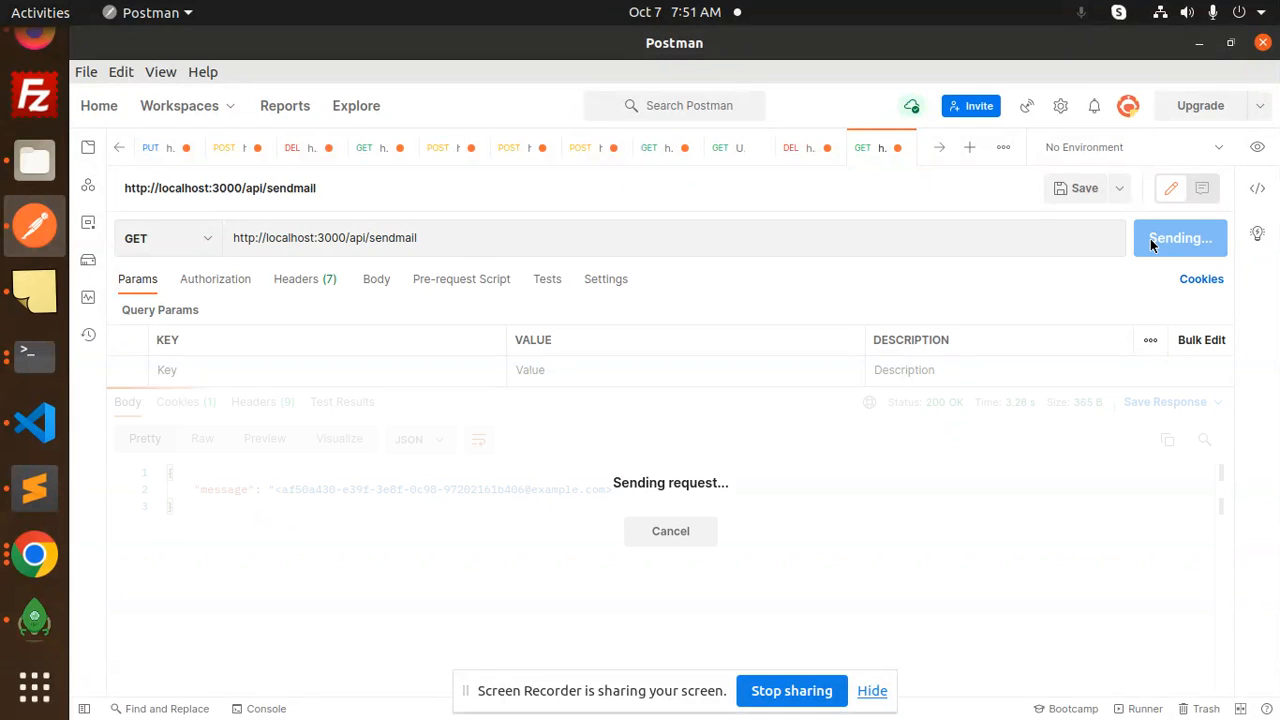
{"action": "left_click", "coordinate": [34, 356]}
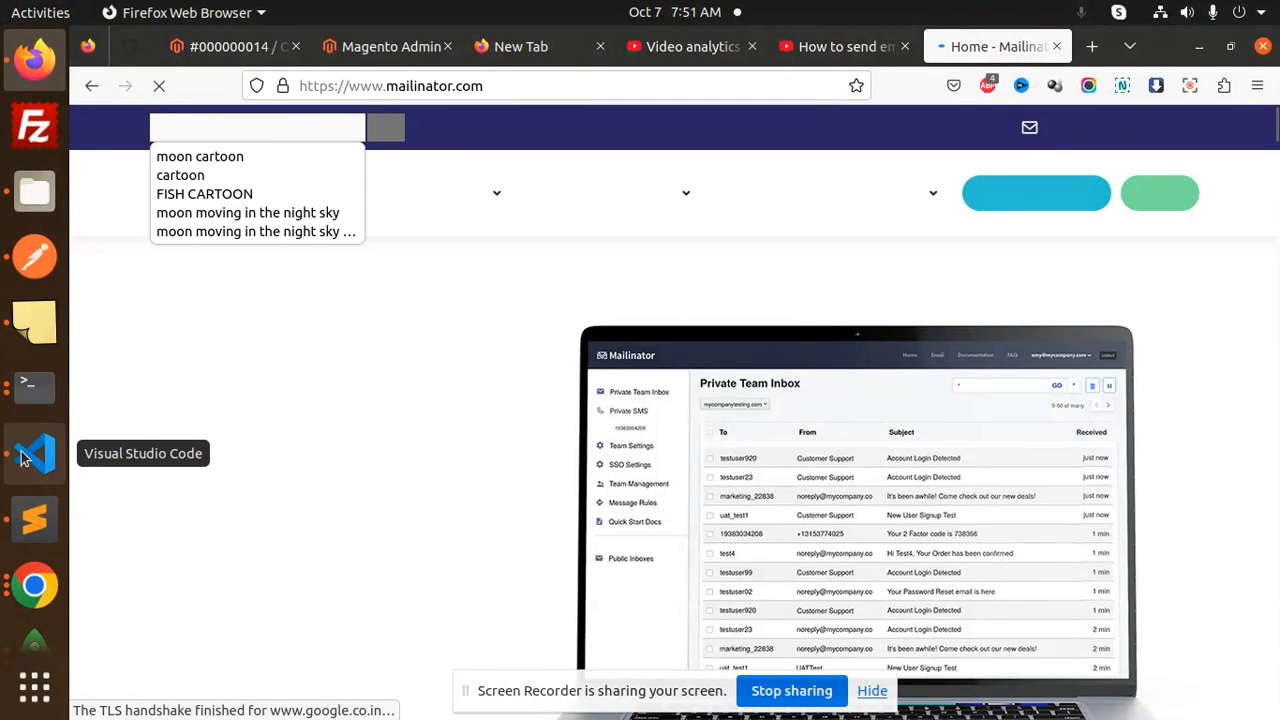
- Look up the rajni90x public inbox in Mailinator and open its new Hello message
{"action": "left_click", "coordinate": [34, 520]}
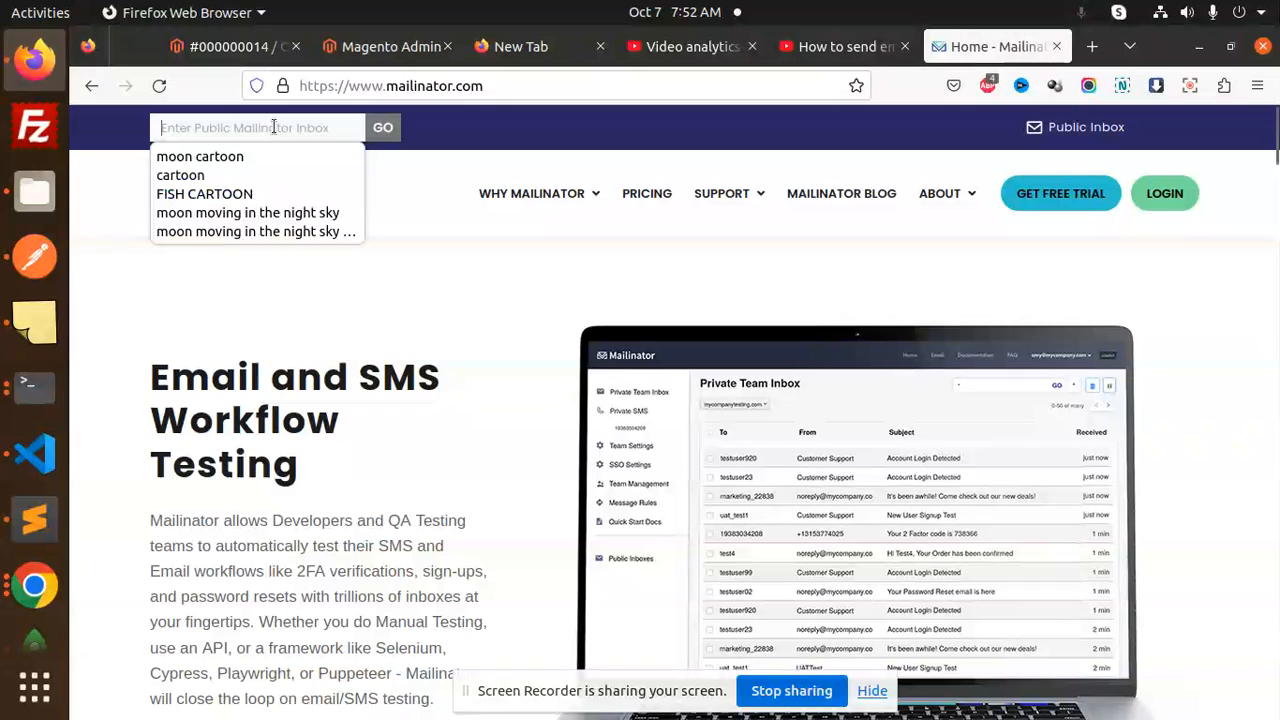
{"action": "type", "text": "rajni901"}
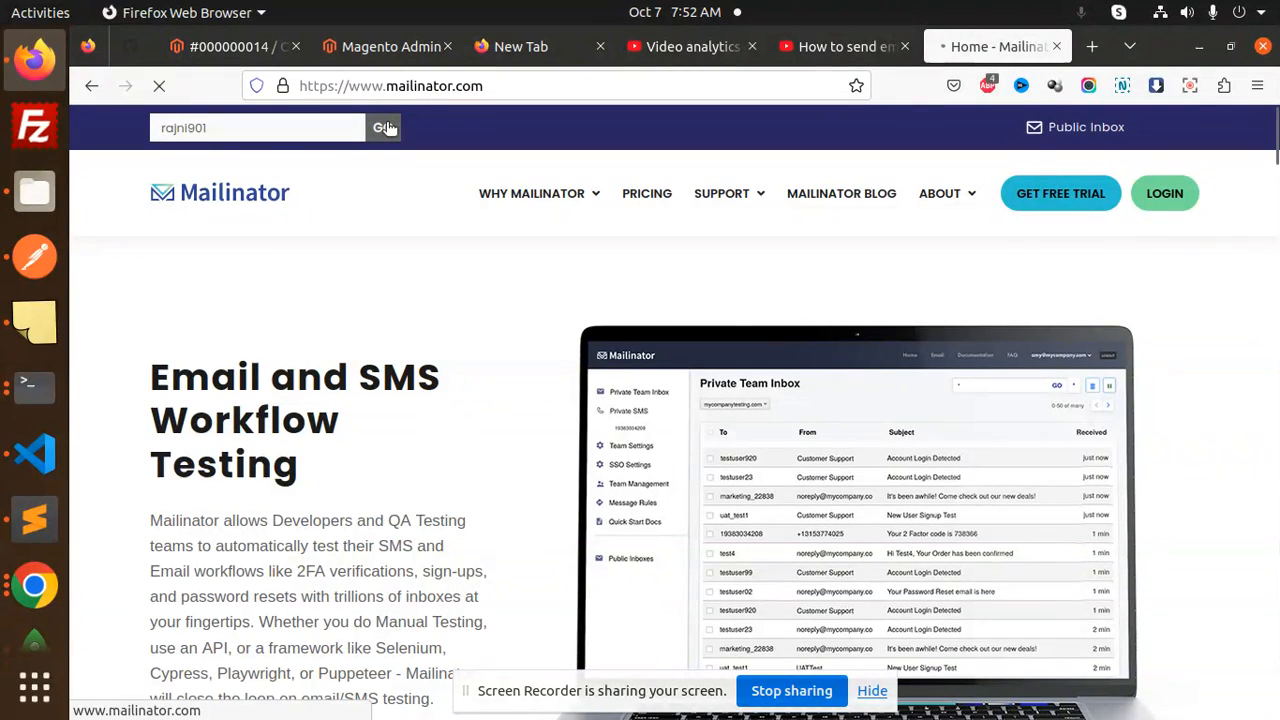
{"action": "left_click", "coordinate": [380, 128]}
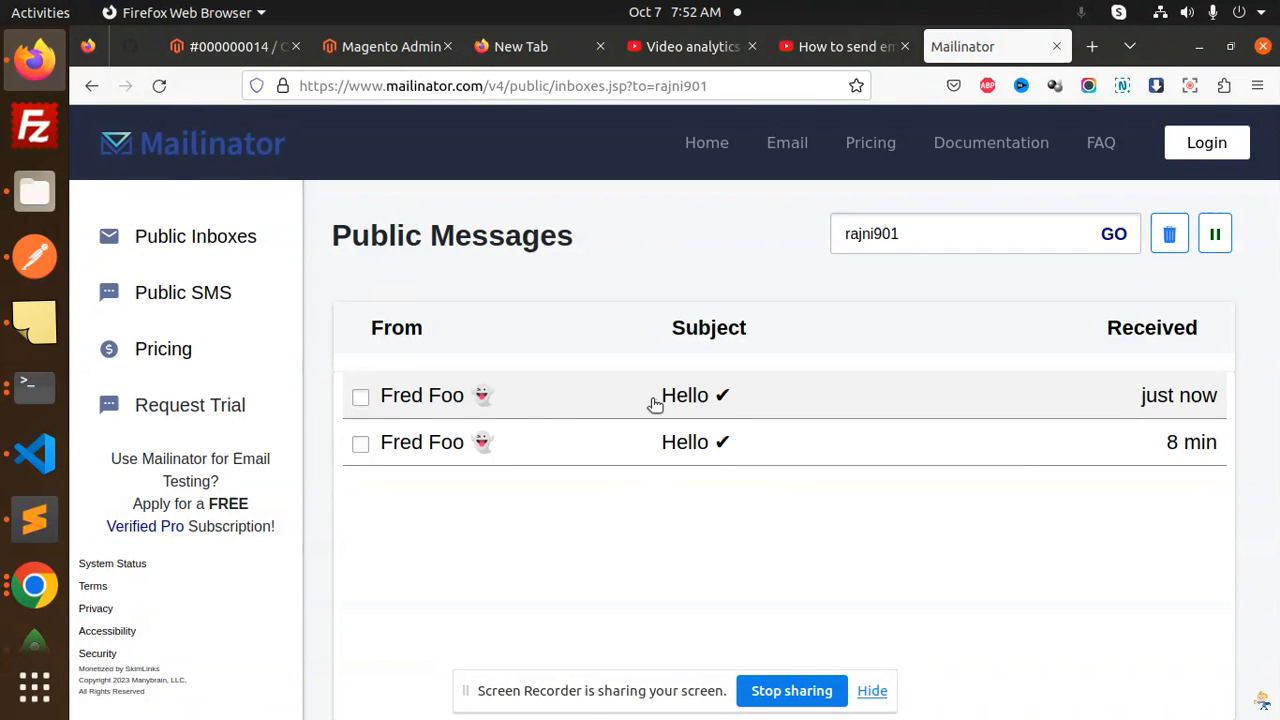
{"action": "left_click", "coordinate": [684, 396]}
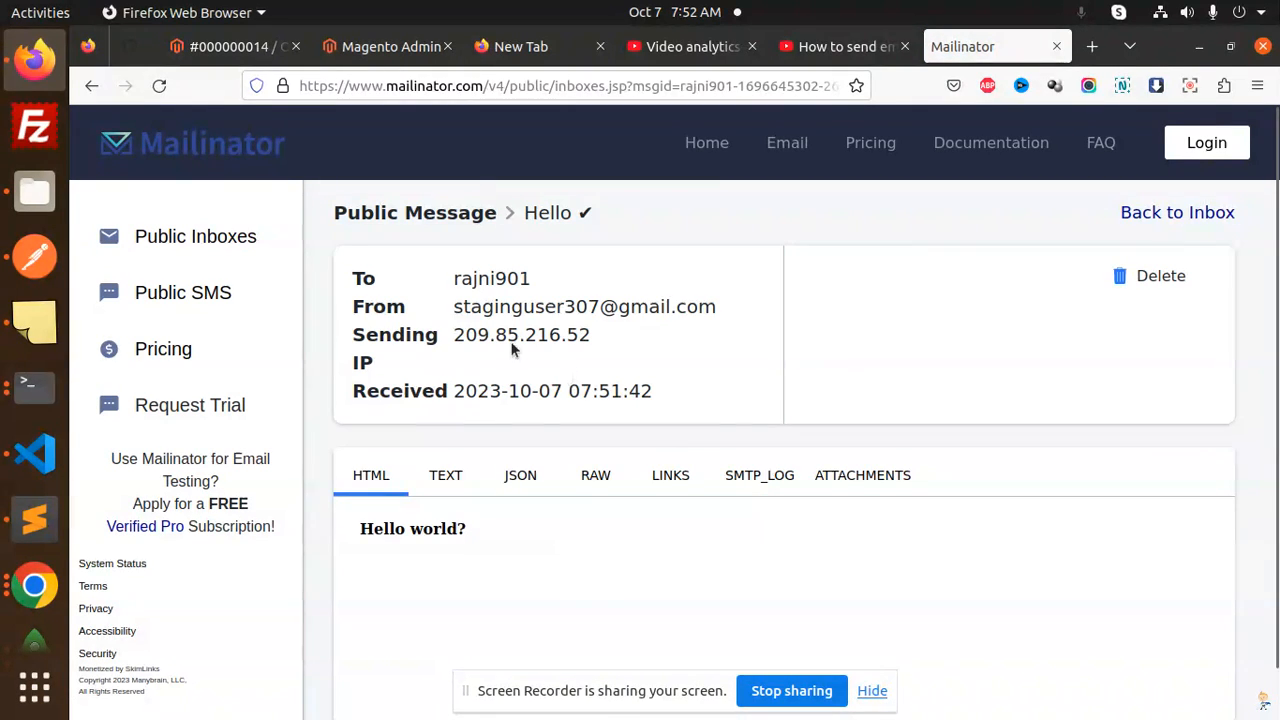
{"action": "mouse_move", "coordinate": [1166, 228]}
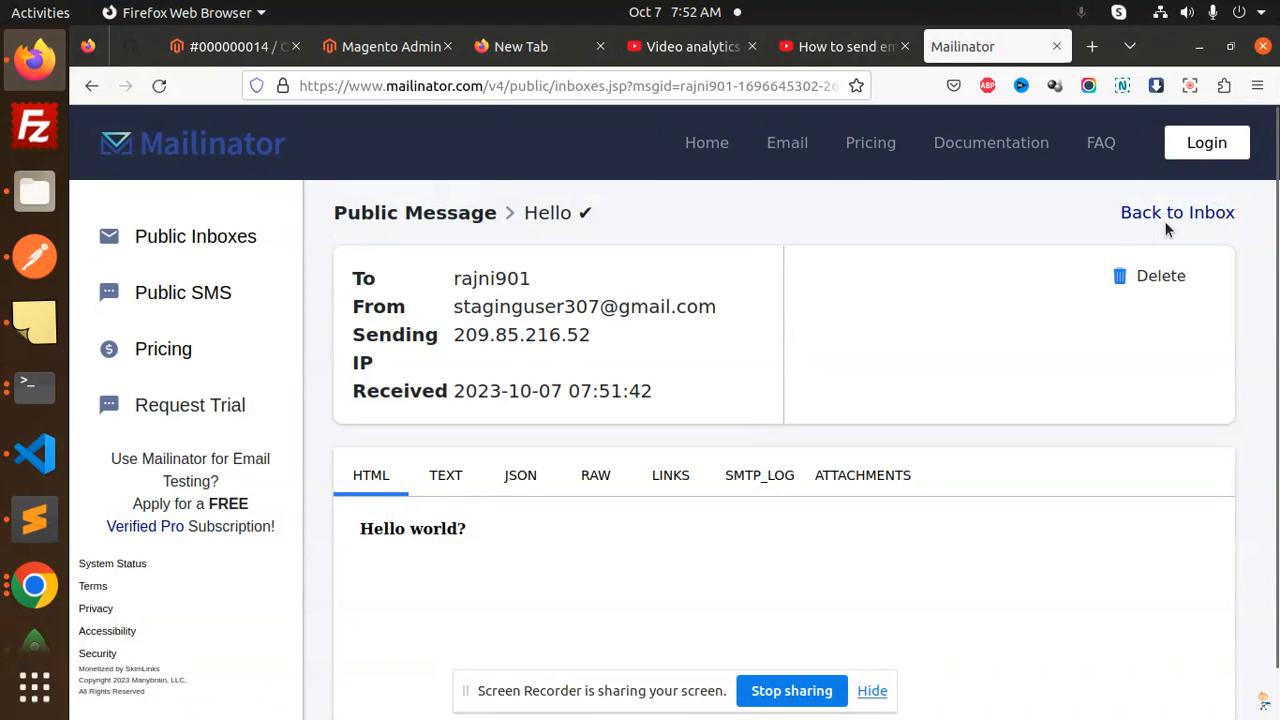
- Go back to the inbox list, then switch to the YouTube tutorial tab
{"action": "left_click", "coordinate": [1176, 212]}
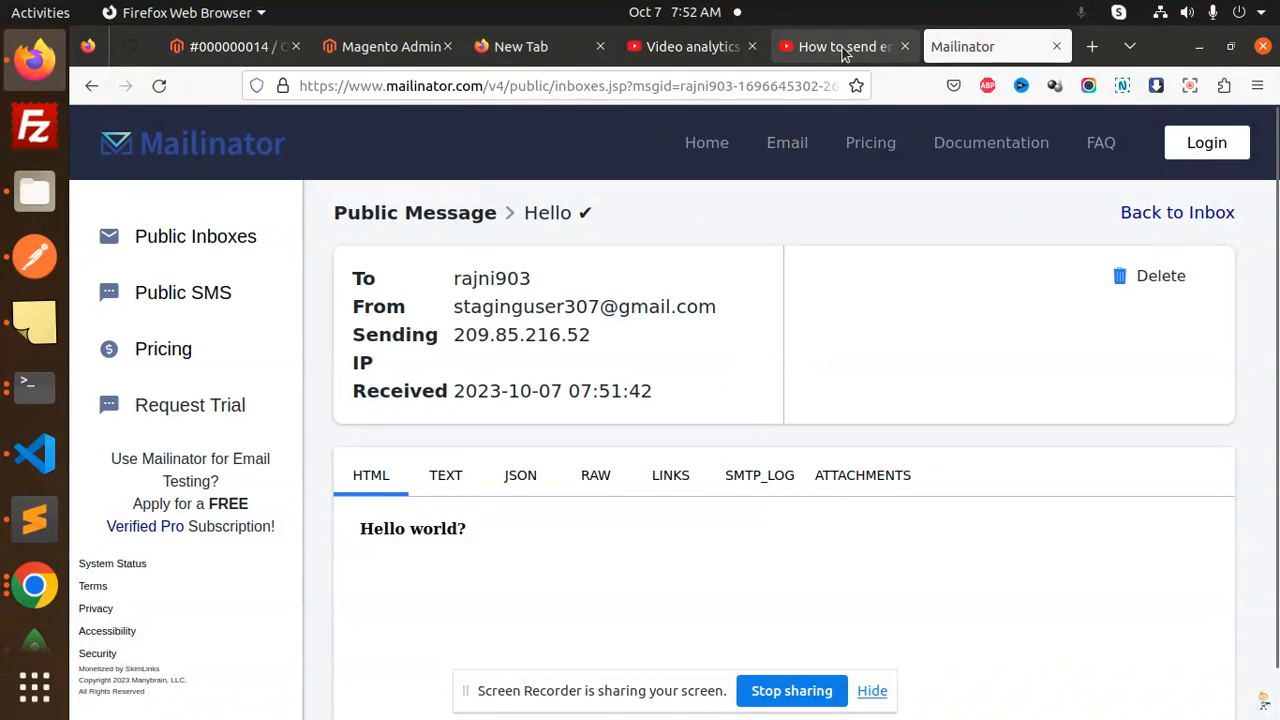
{"action": "left_click", "coordinate": [840, 46]}
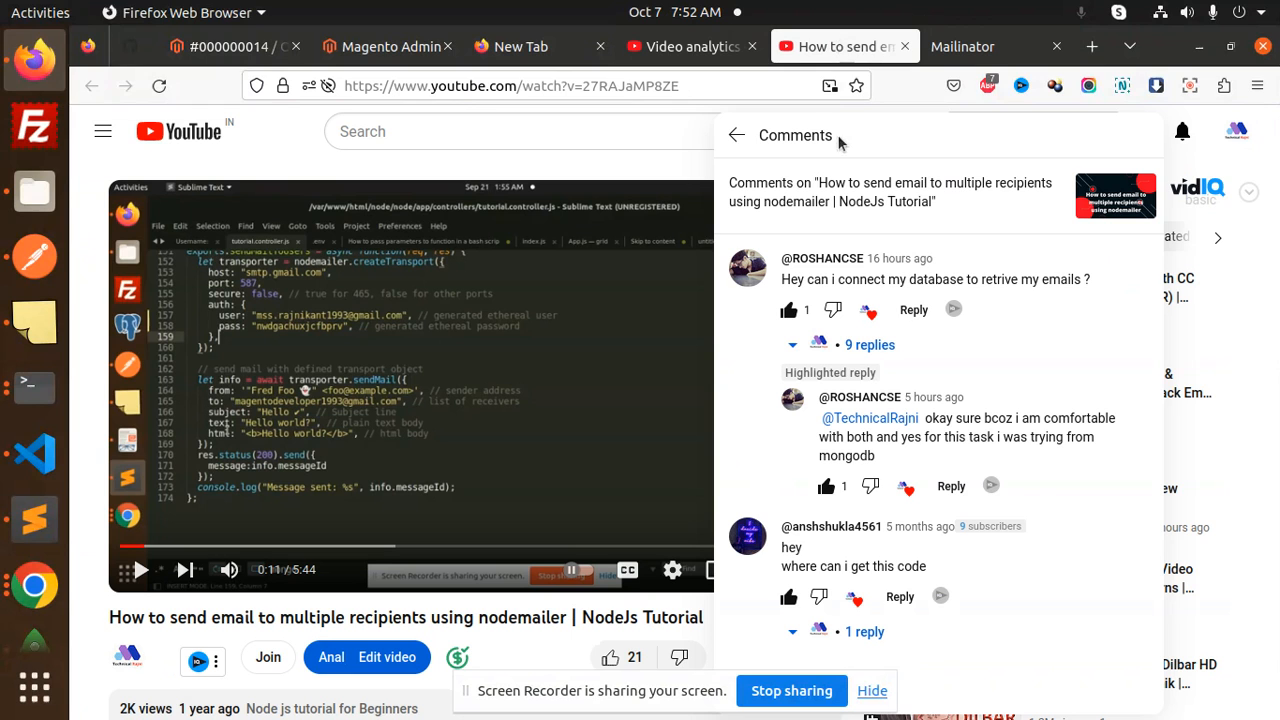
{"action": "mouse_move", "coordinate": [972, 244]}
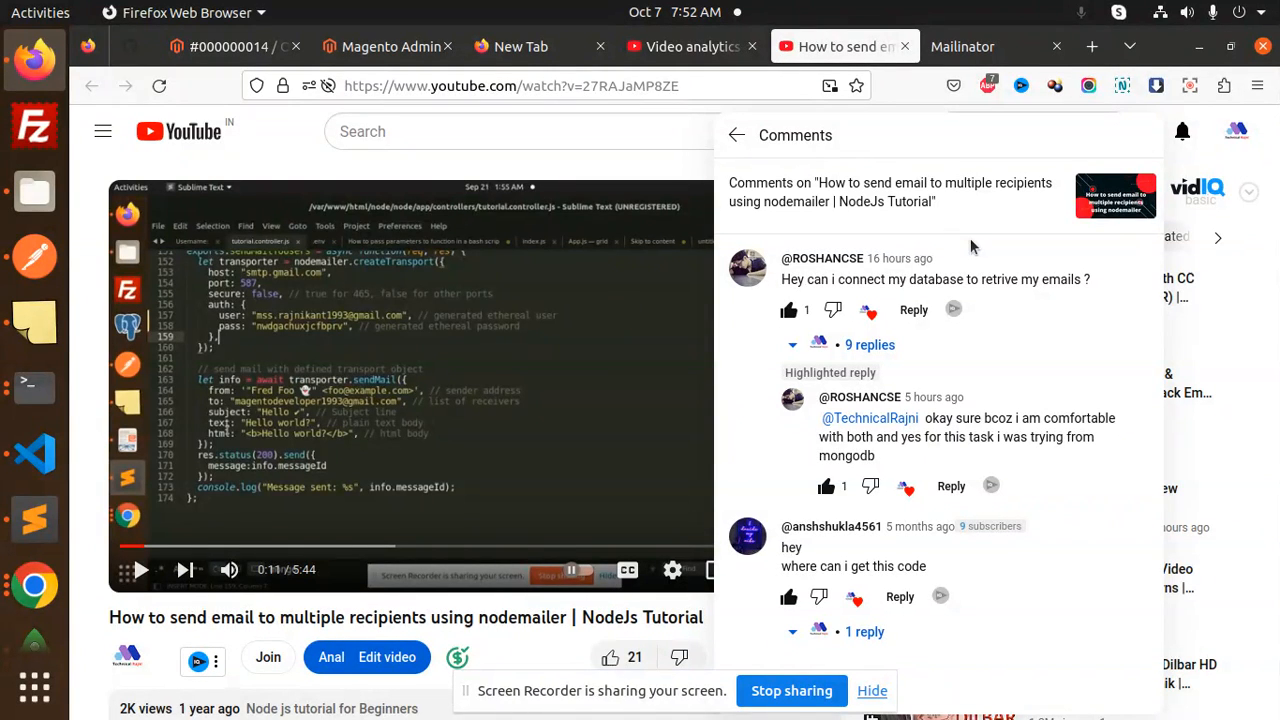